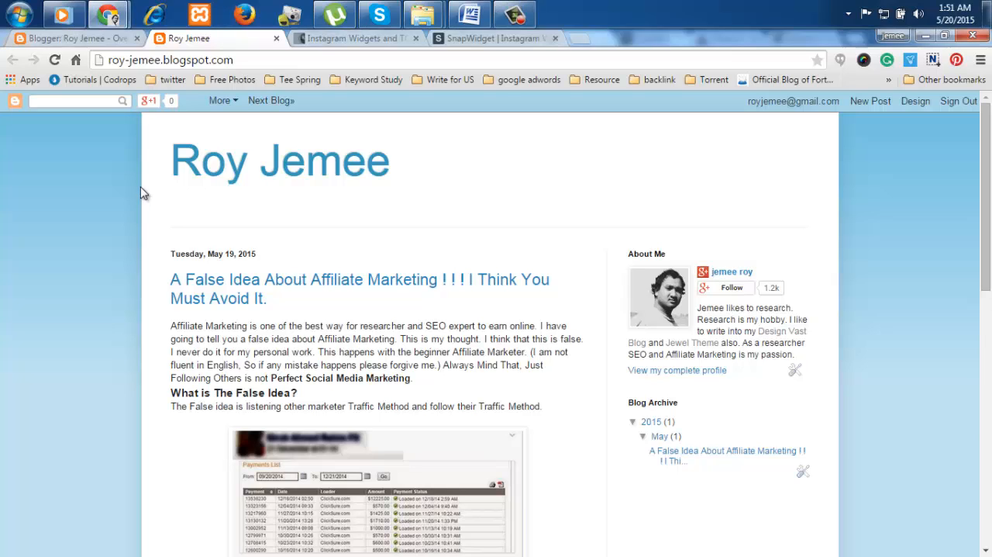
mouse_move(691, 245)
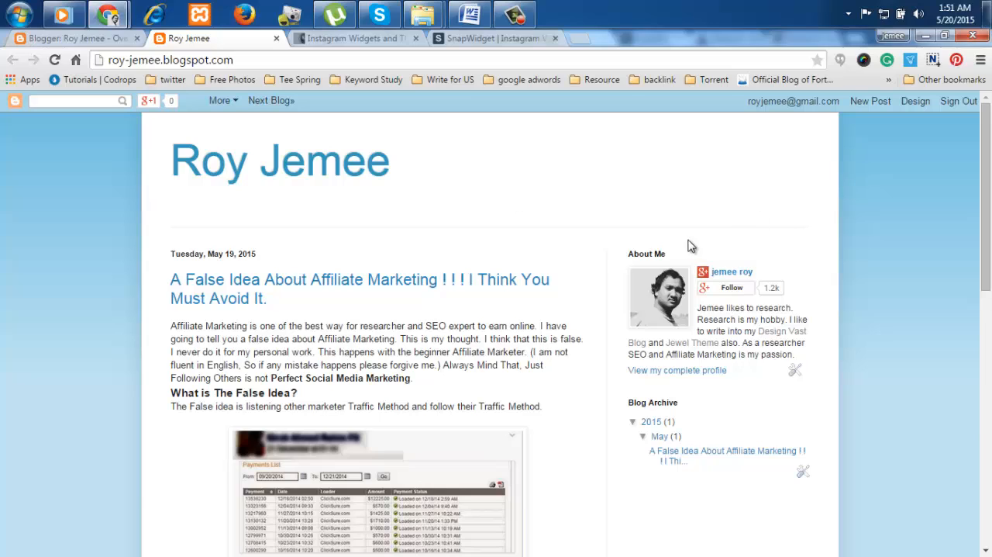
mouse_move(749, 218)
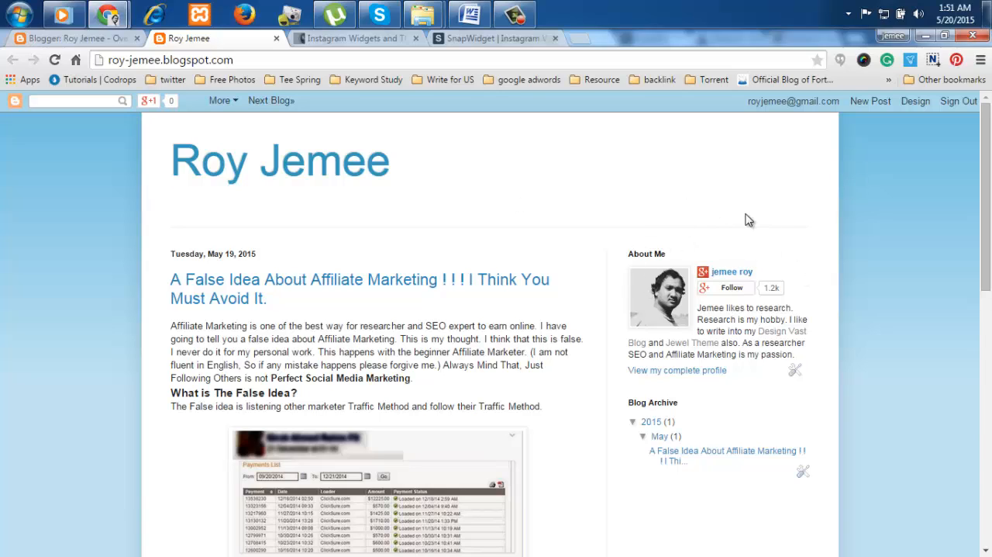
mouse_move(798, 324)
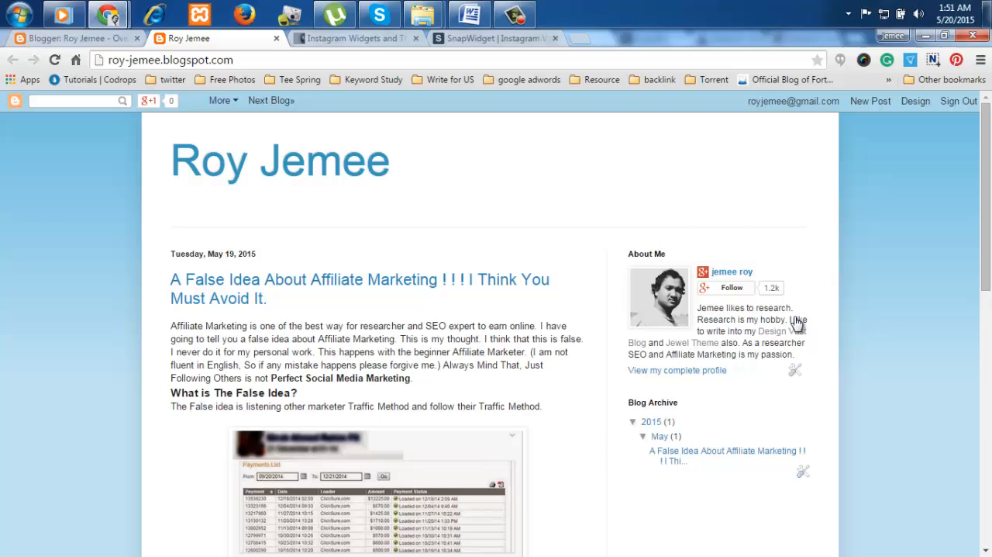
mouse_move(728, 225)
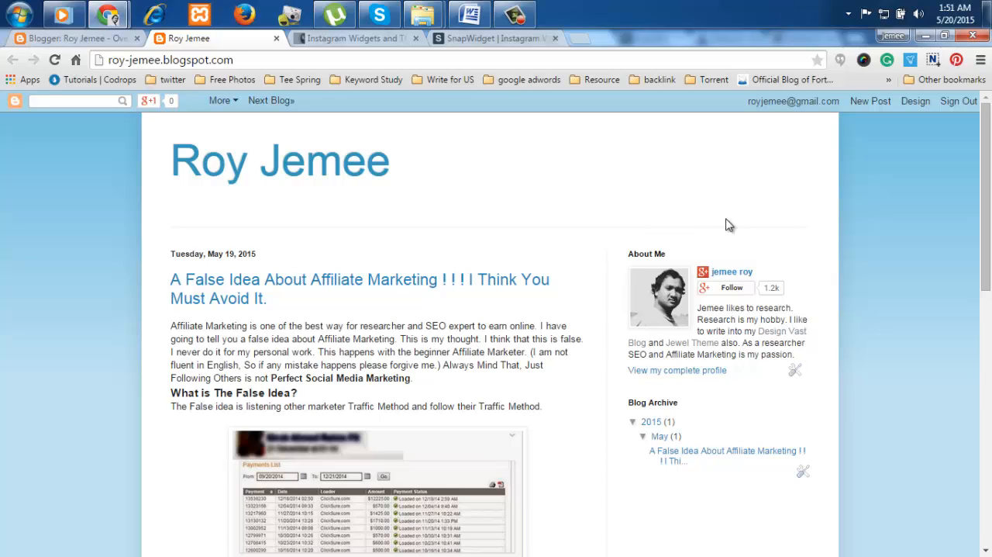
mouse_move(649, 121)
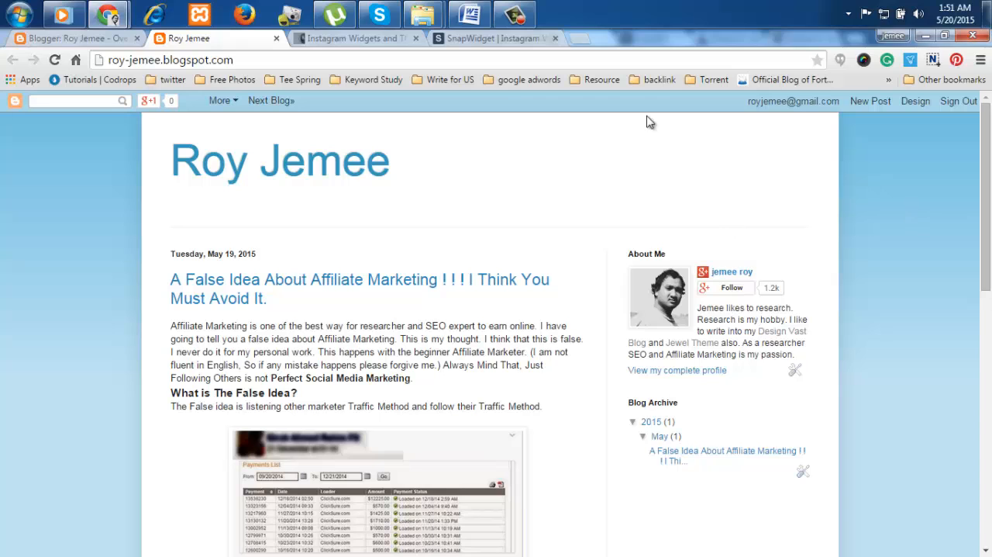
click(349, 37)
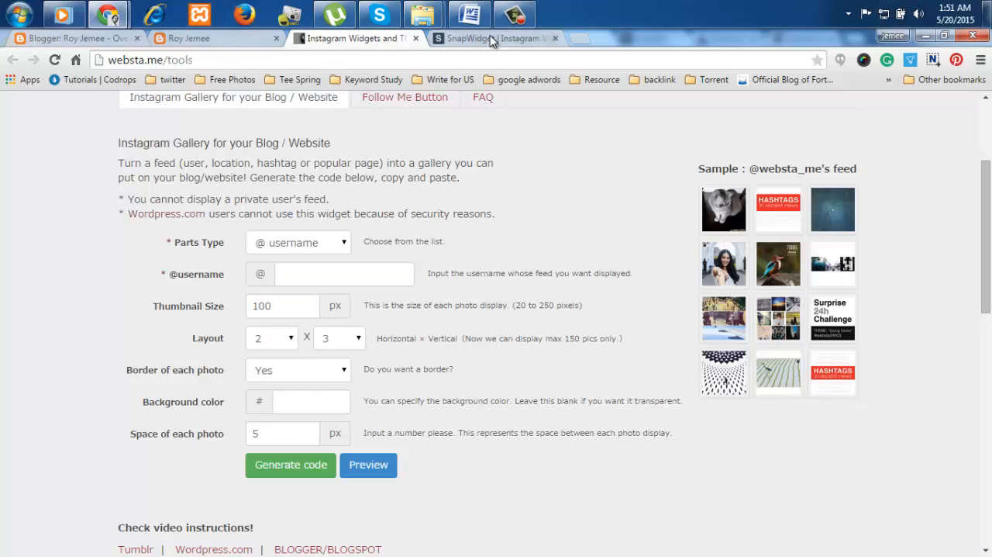
click(597, 37)
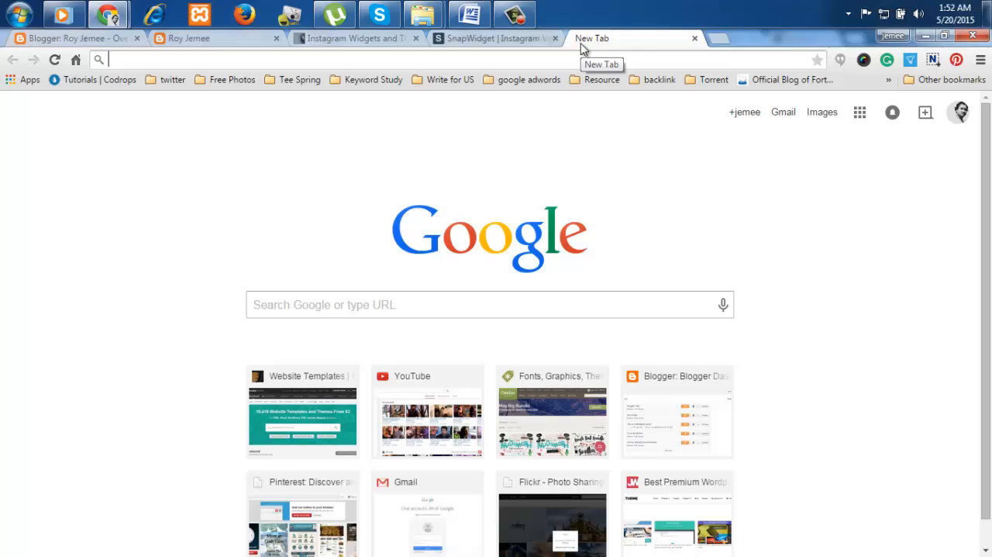
text(https://instagram.com/jemeeroy/)
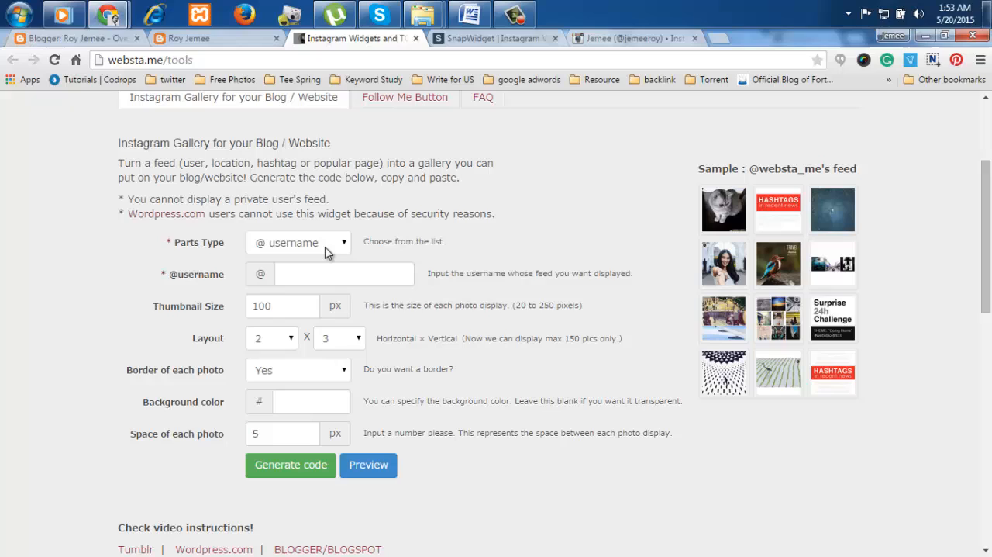
Enter the Instagram username, 250 px thumbnails, a 3 x 3 layout and borders on every photo.
click(298, 242)
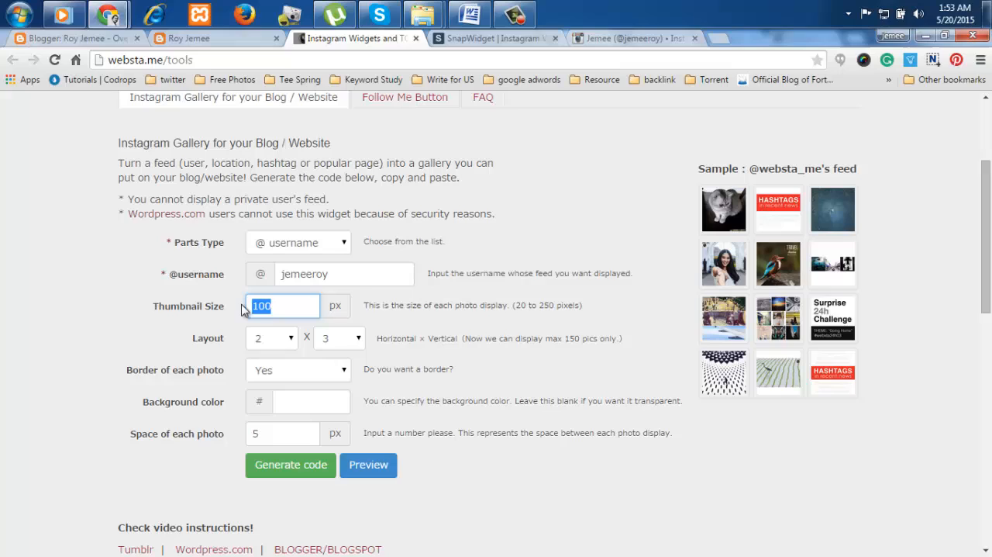
text(250)
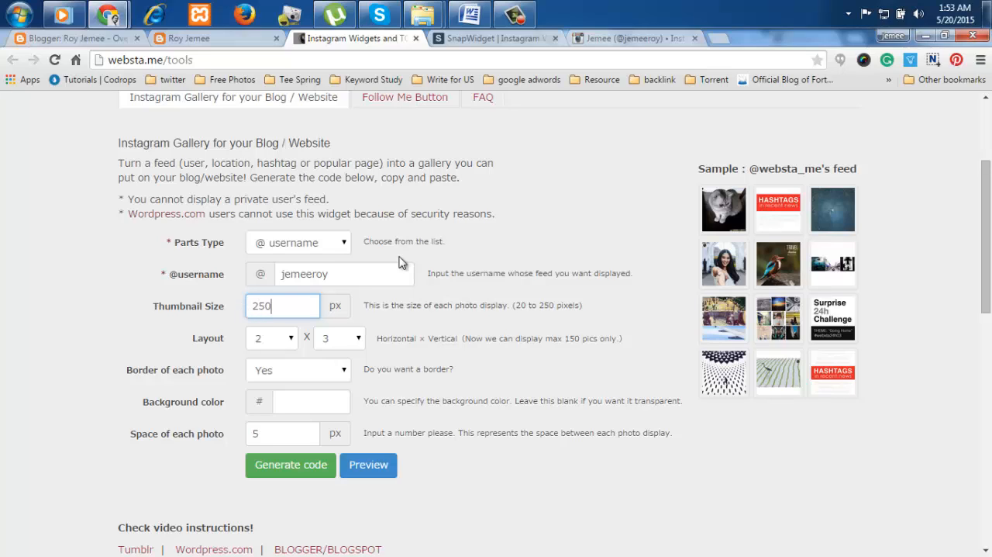
click(271, 336)
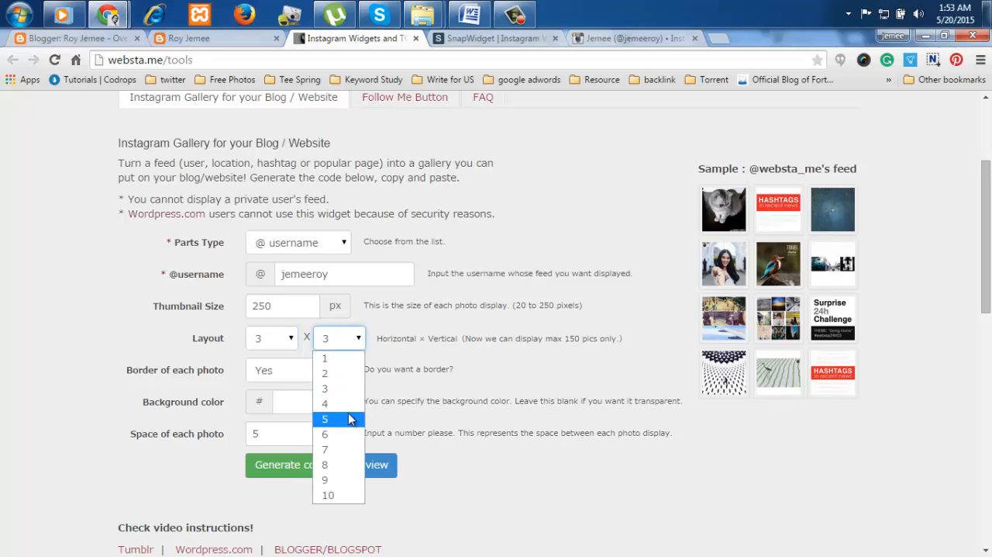
mouse_move(337, 403)
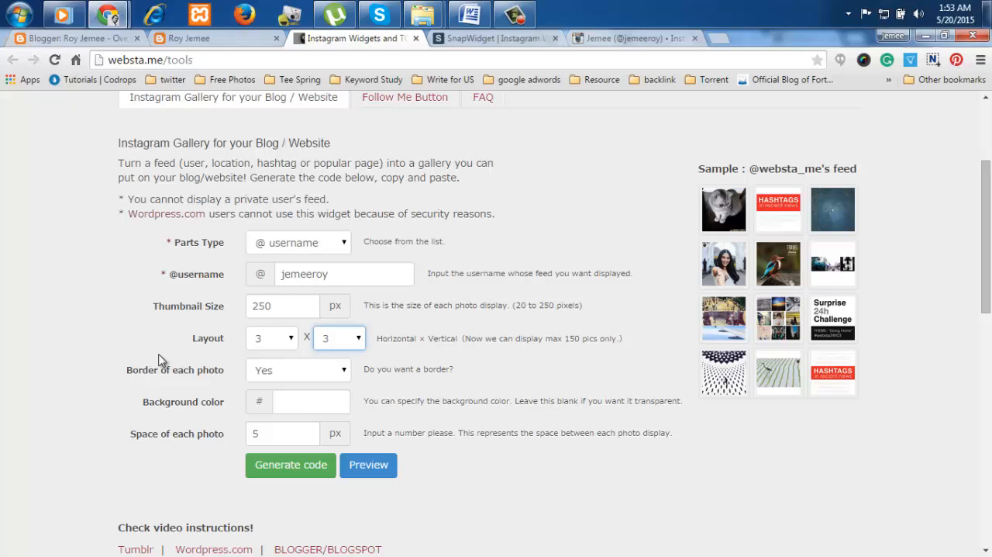
click(298, 369)
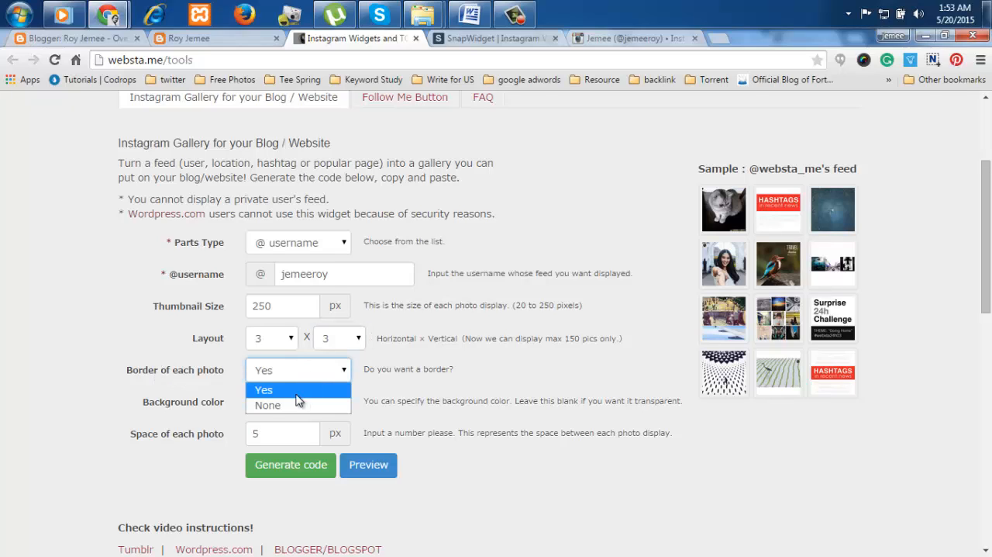
click(310, 400)
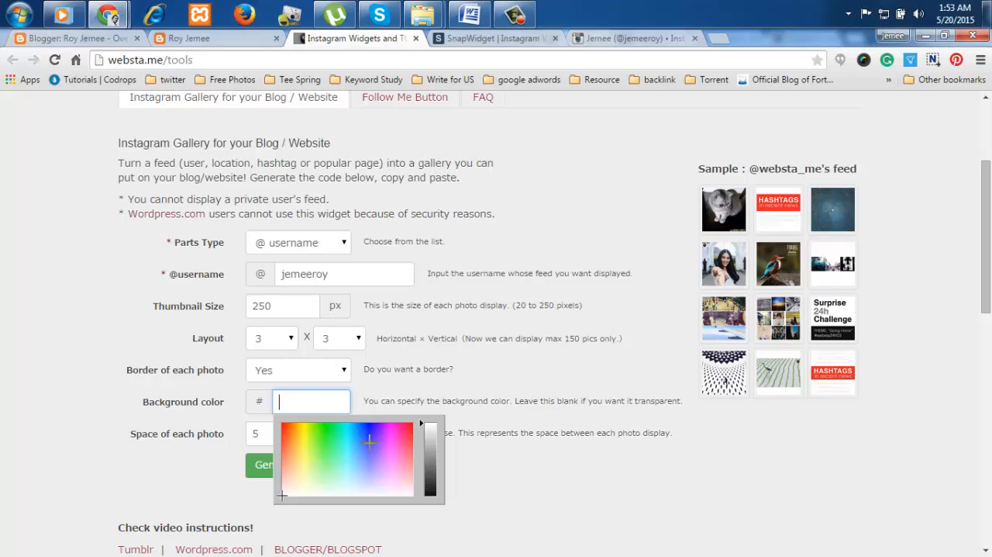
Set the widget background colour to pink D54AFF and keep the photo spacing.
click(384, 449)
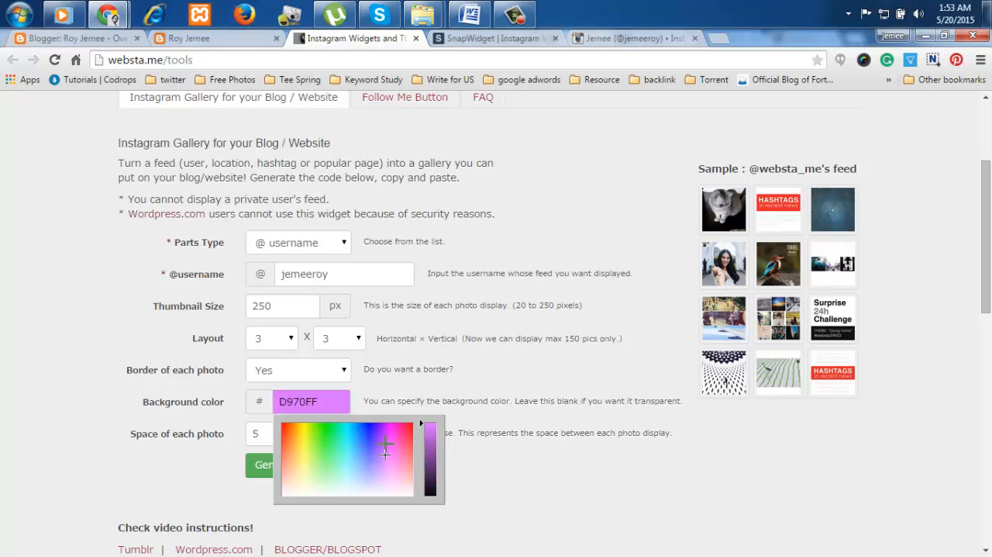
click(385, 448)
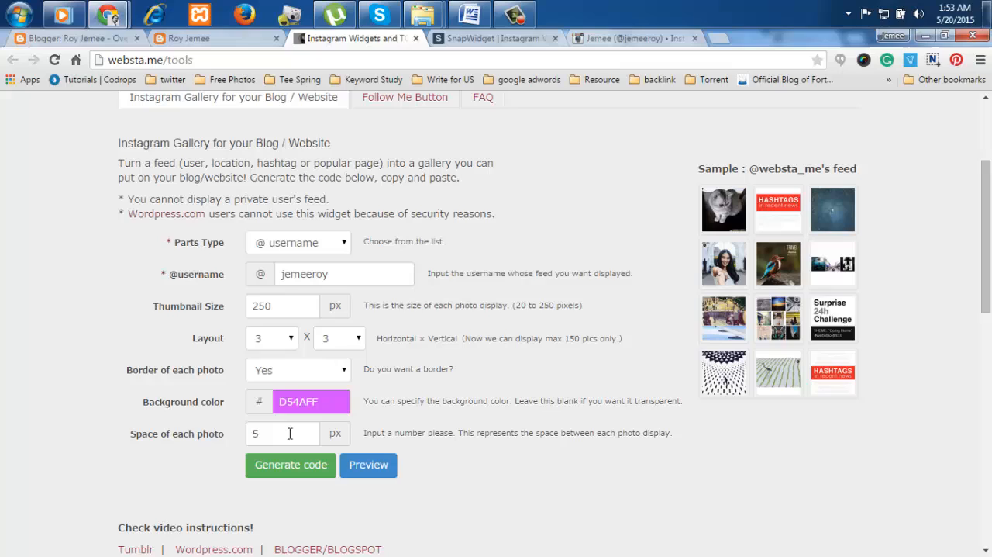
click(283, 432)
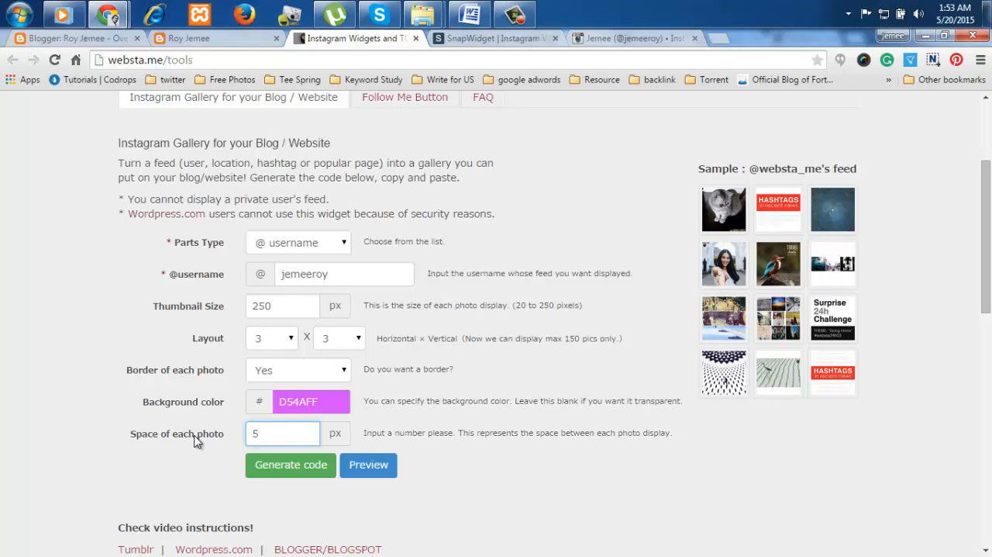
click(282, 432)
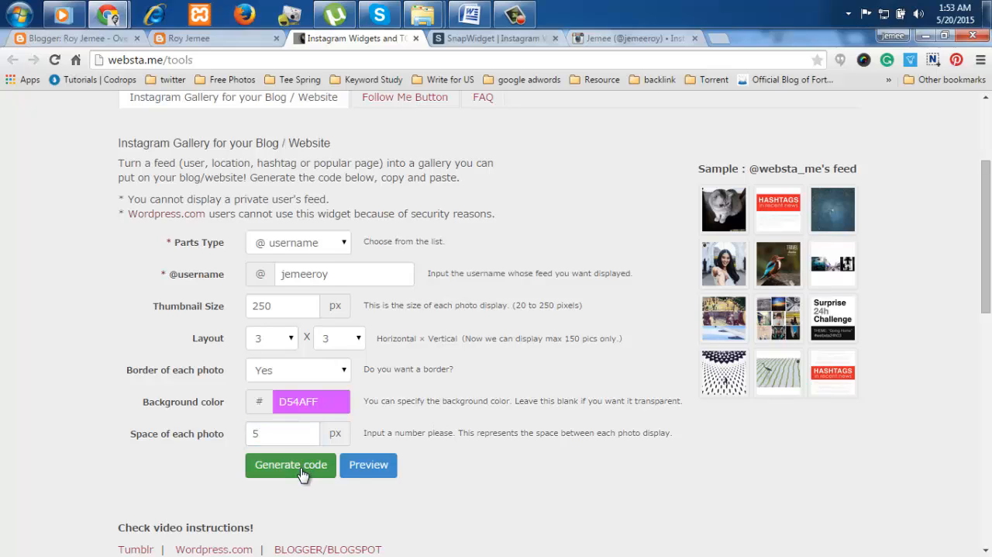
mouse_move(369, 465)
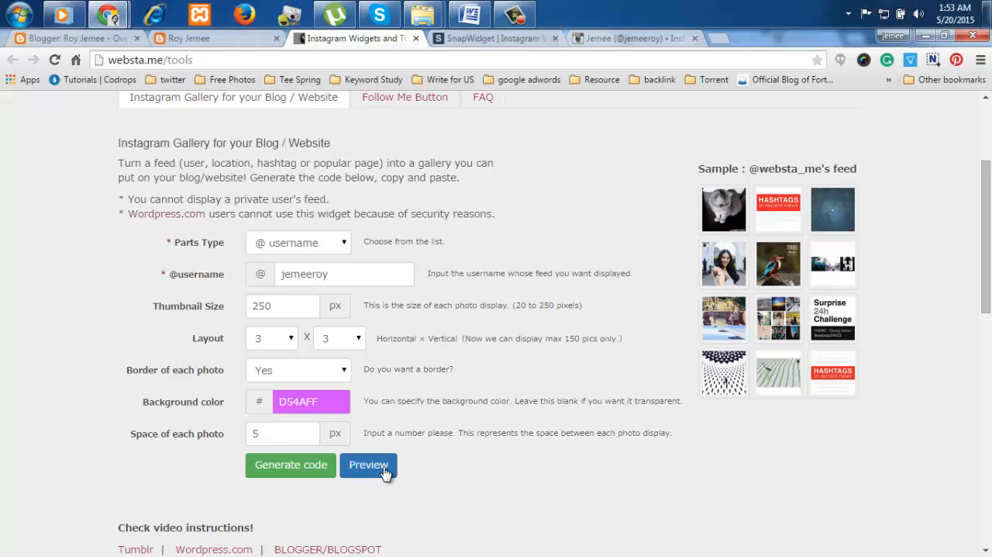
mouse_move(382, 471)
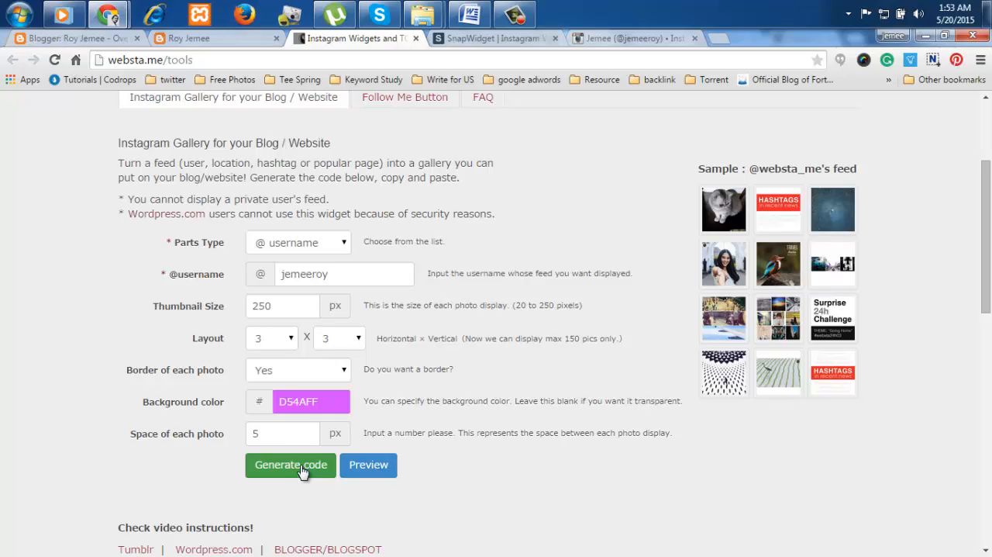
Generate the iframe embed code, copy it and switch to the Blogger dashboard.
click(292, 466)
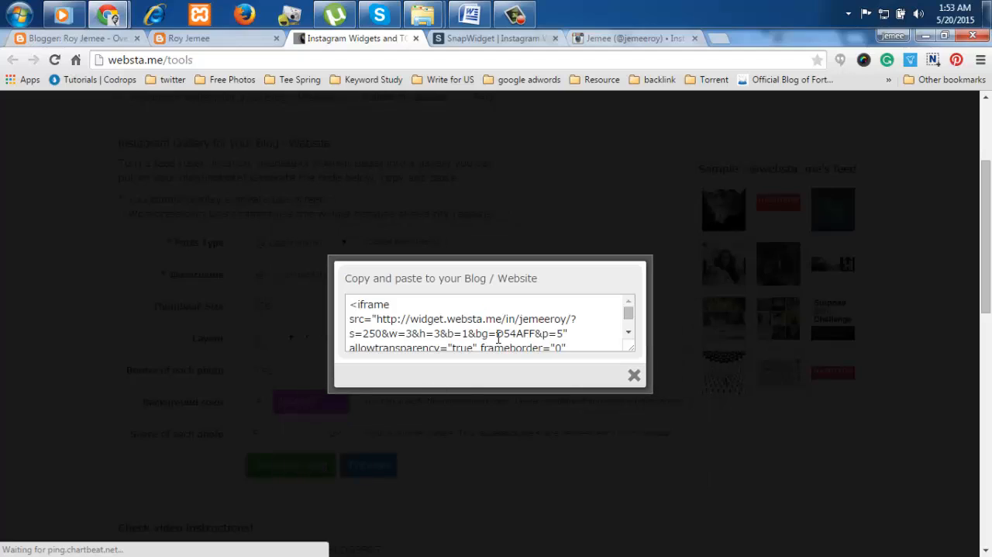
right_click(488, 326)
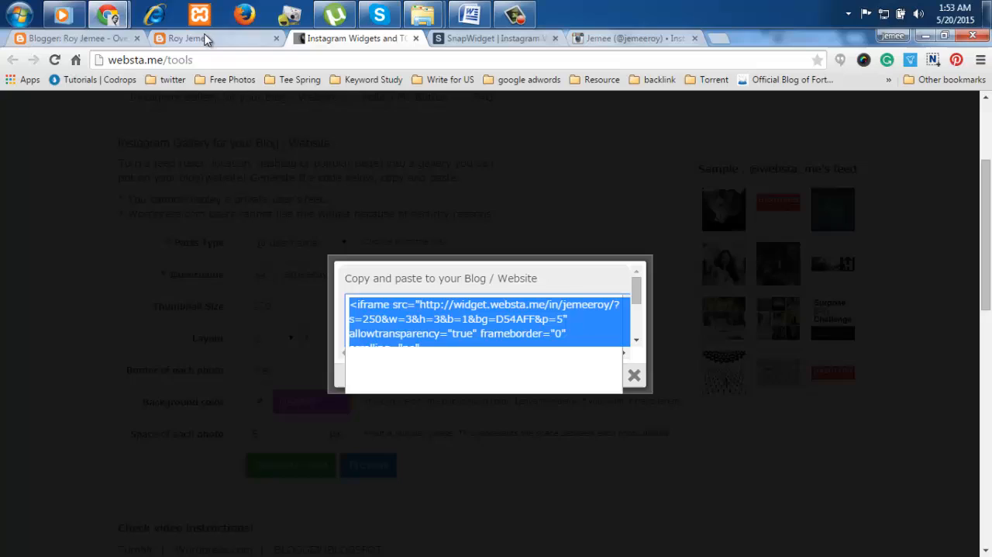
click(75, 37)
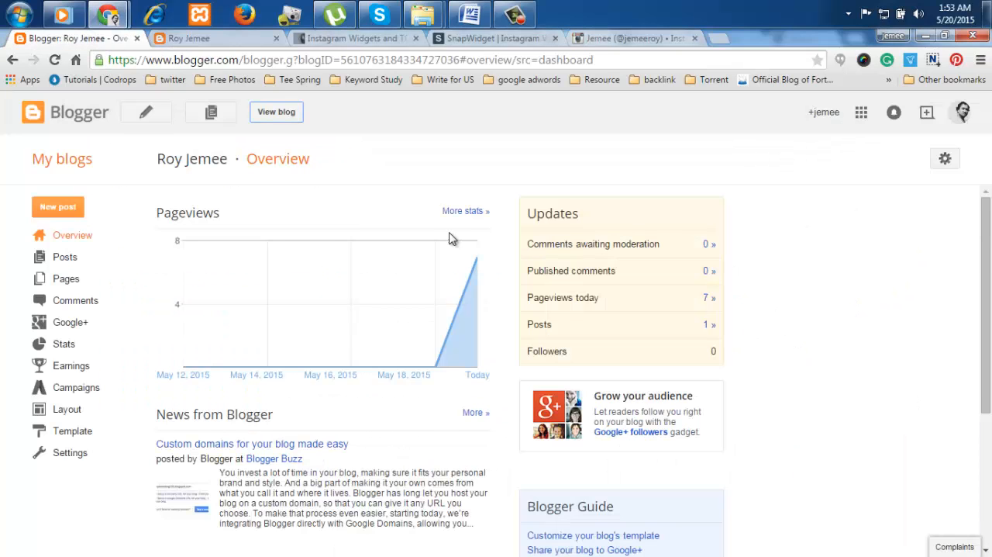
Open the blog's Layout and add an HTML/JavaScript gadget to the sidebar.
click(67, 409)
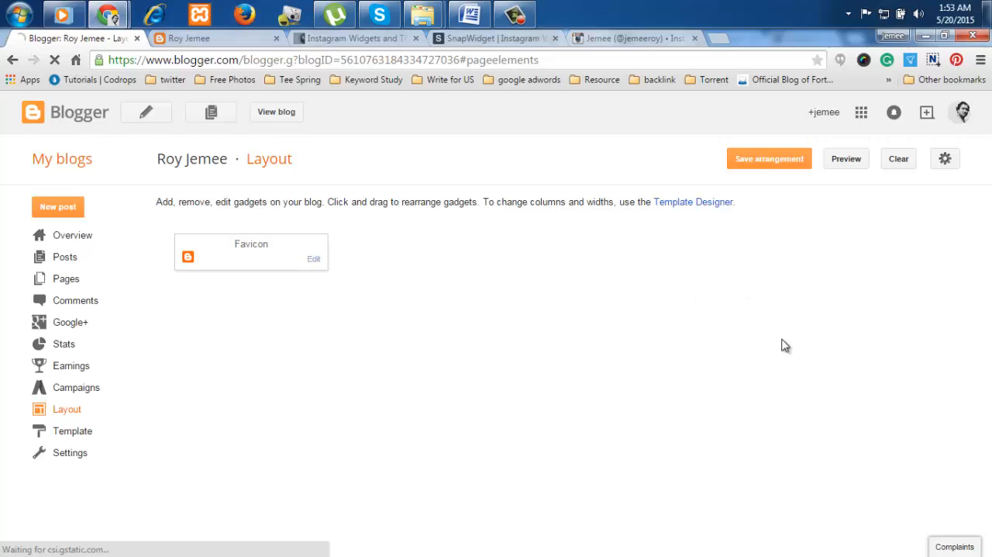
scroll(down, 3)
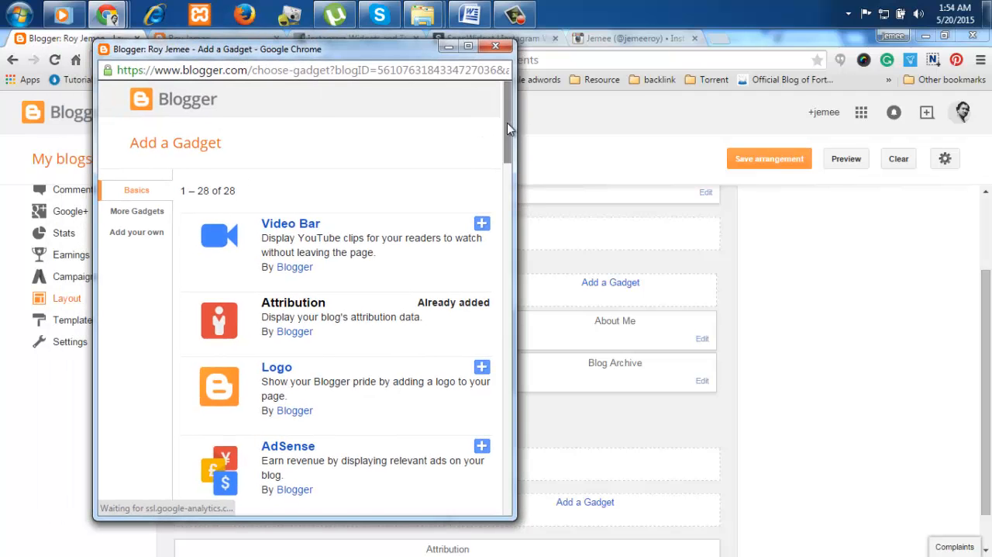
scroll(down, 3)
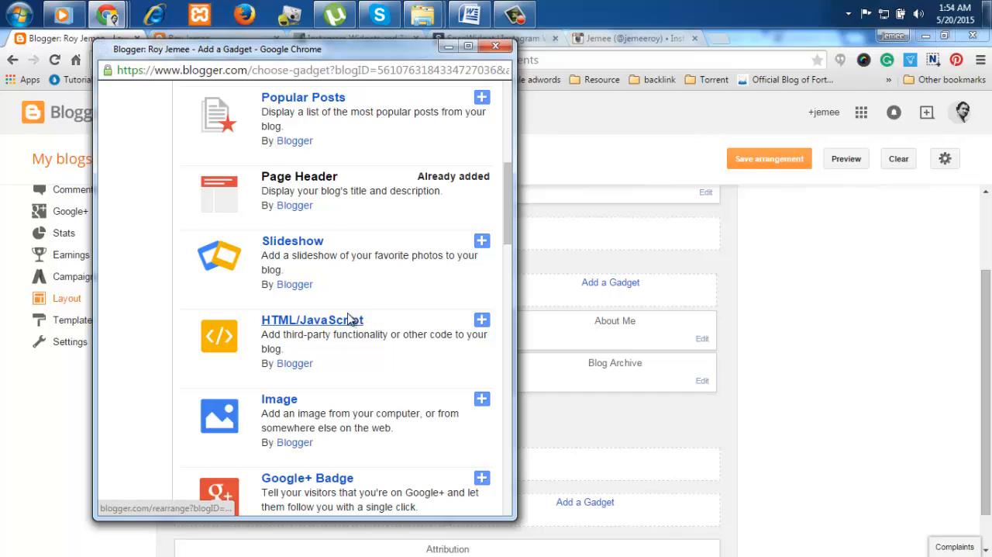
click(481, 319)
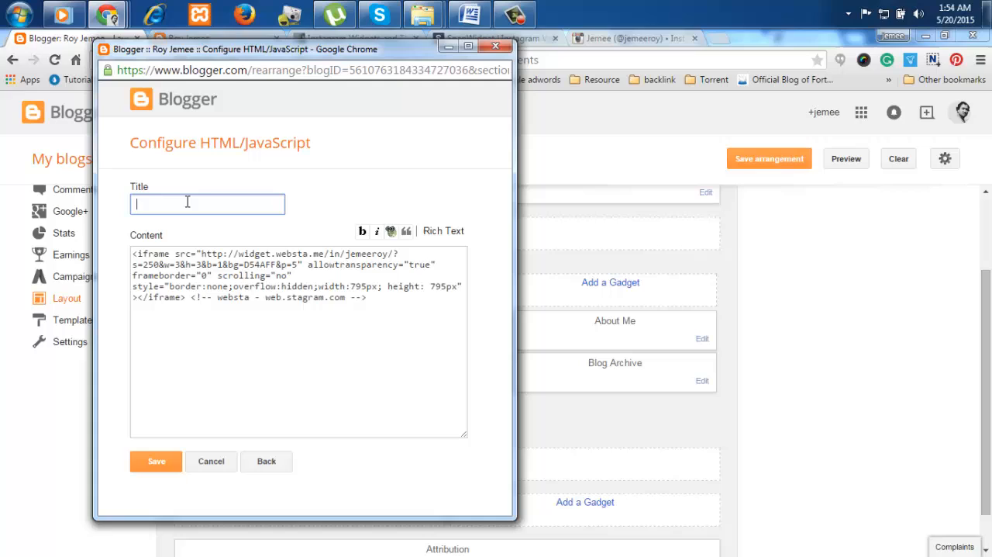
Title the gadget 'Find Me on Instagram' with the websta code pasted in and save it.
text(Find Me on Instagram)
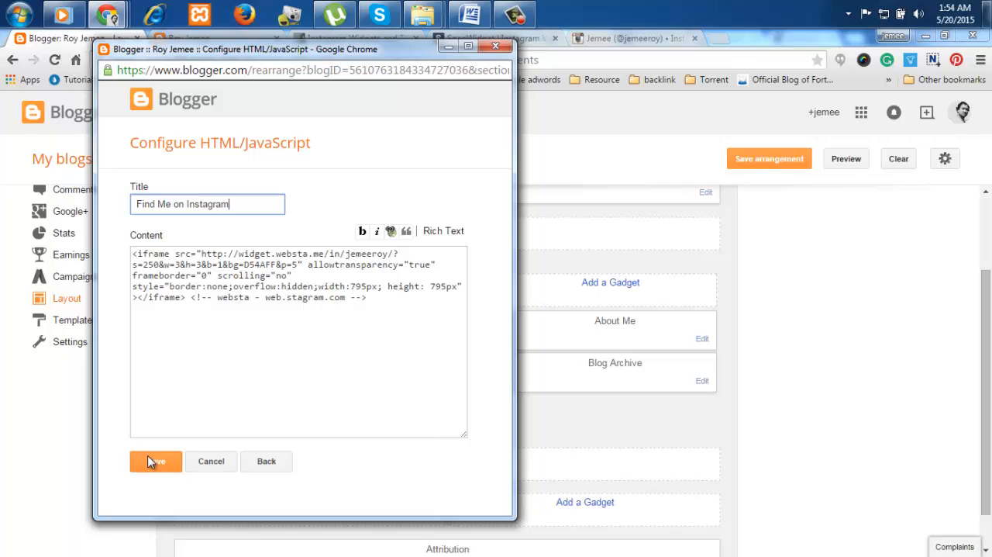
click(155, 461)
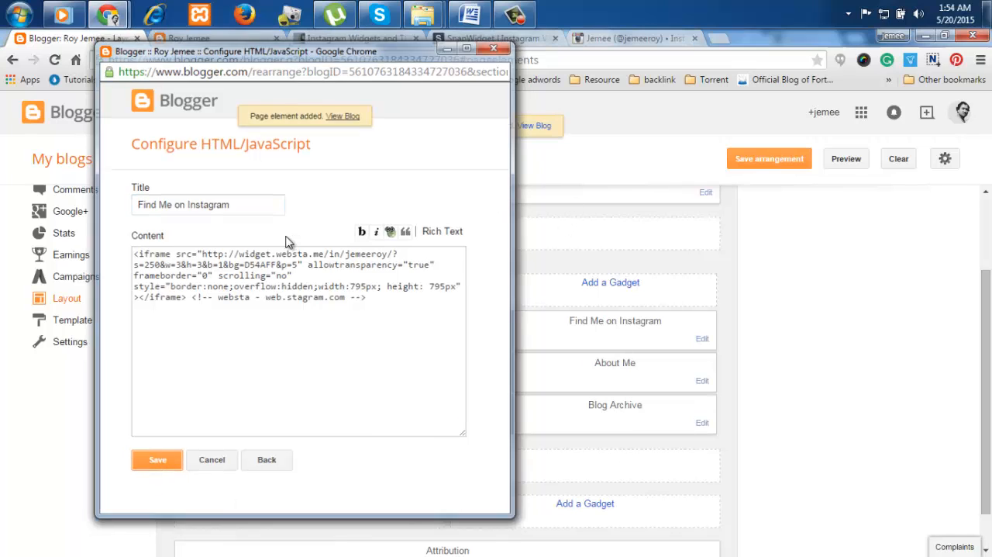
click(156, 459)
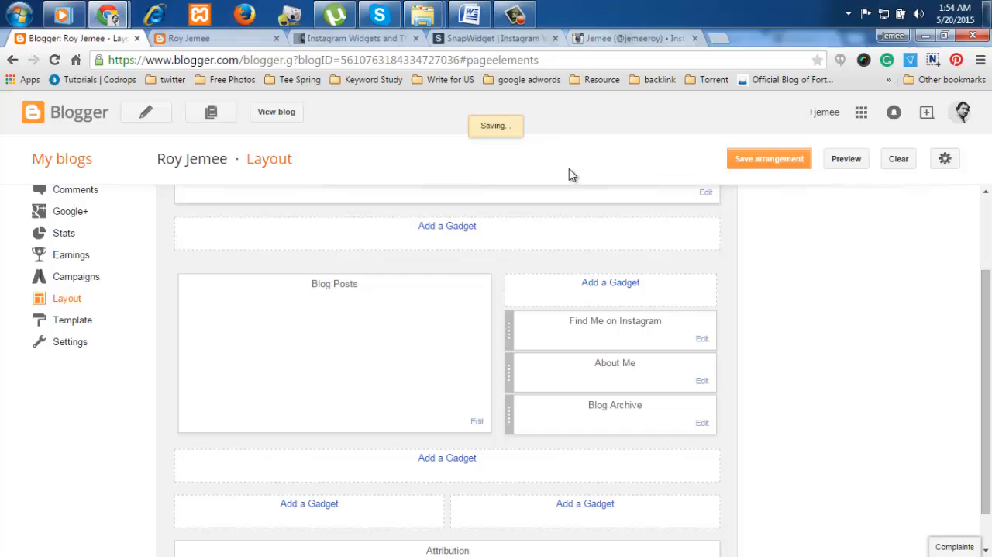
View the live blog and scroll to the sidebar where the Instagram grid shows oversized photos.
click(276, 112)
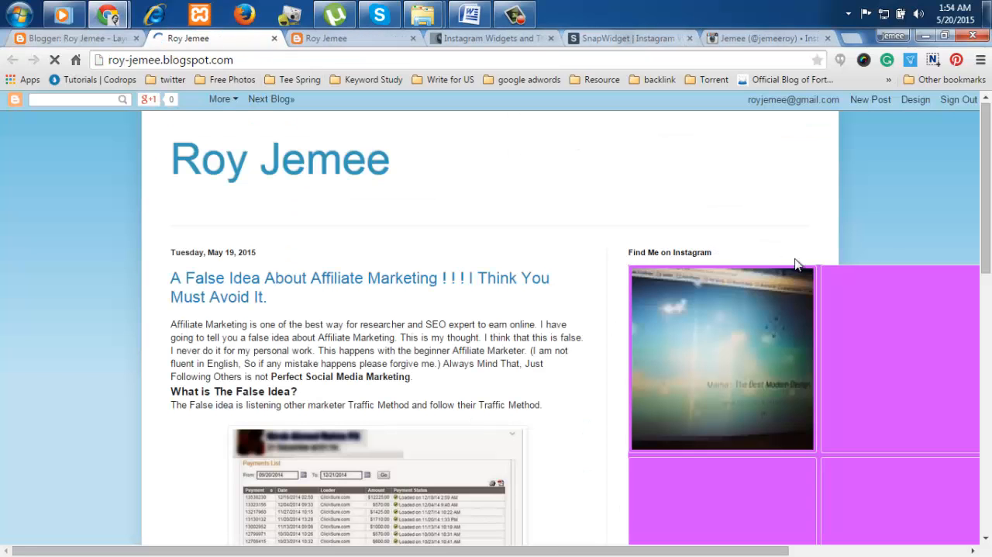
scroll(down, 3)
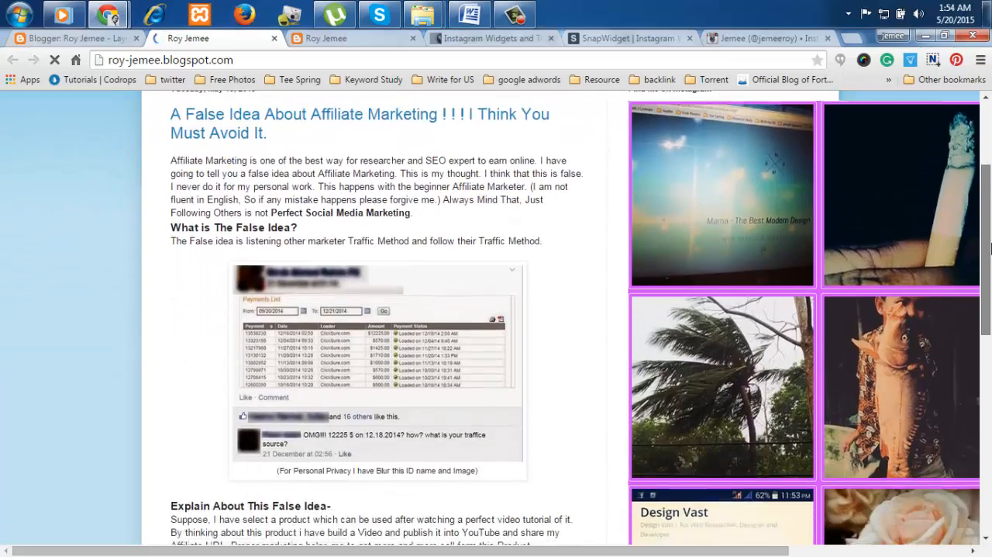
scroll(down, 3)
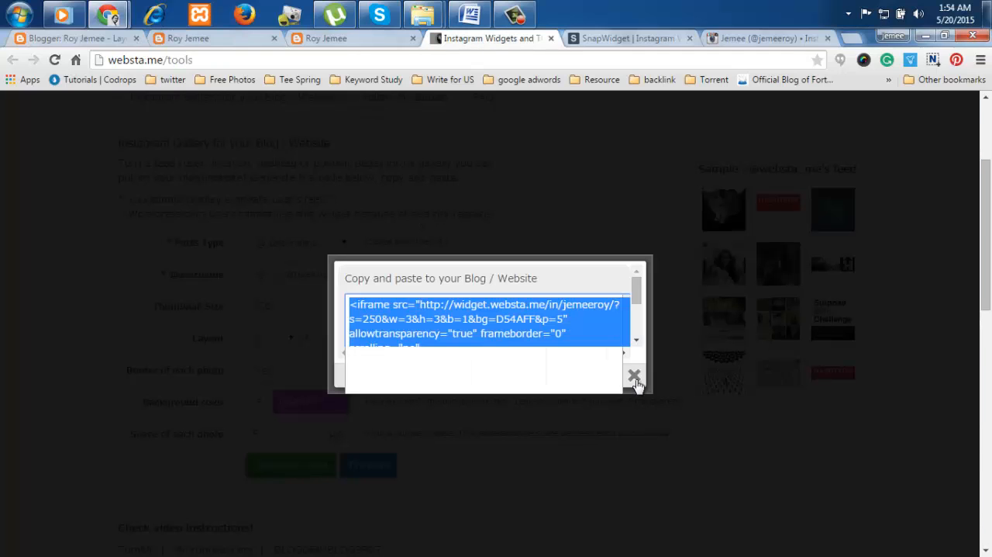
Dismiss the code box and change the websta thumbnail size to 100 px.
click(634, 380)
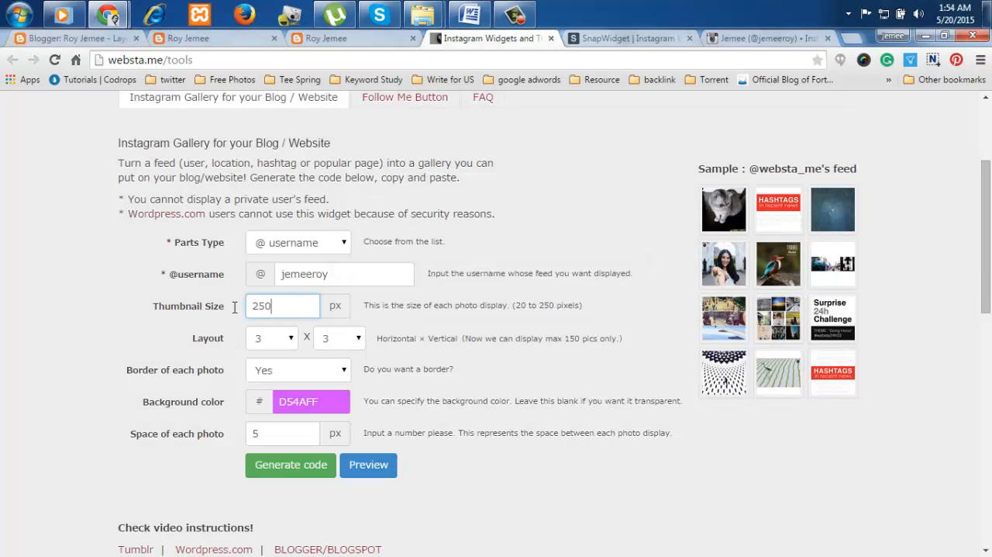
text(1)
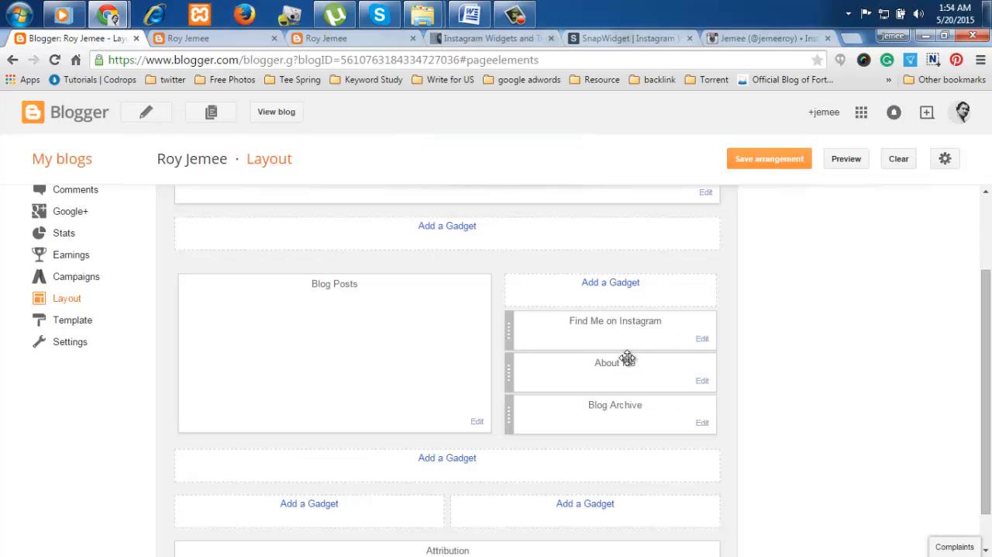
Replace the gadget's code with the 100 px version, save it and view the updated blog.
click(701, 338)
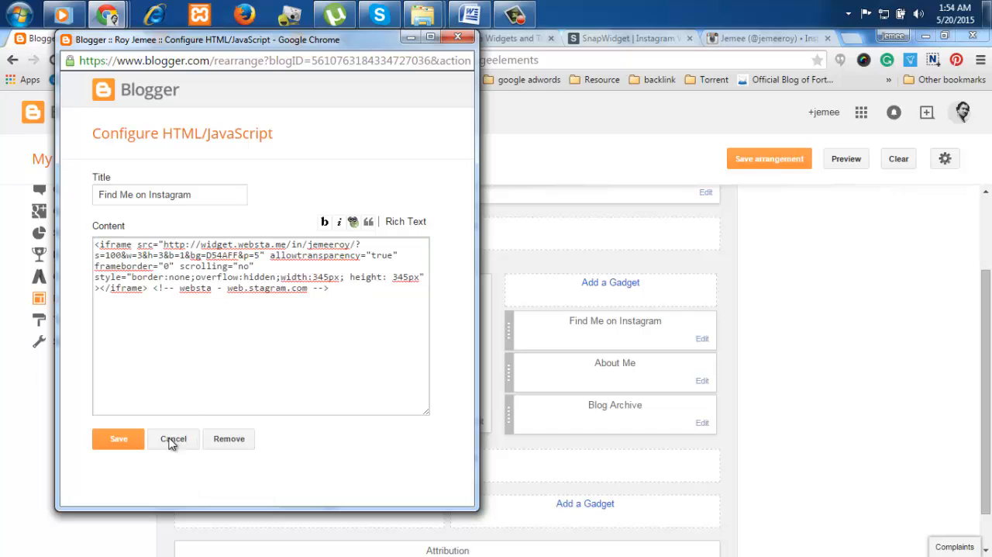
click(118, 437)
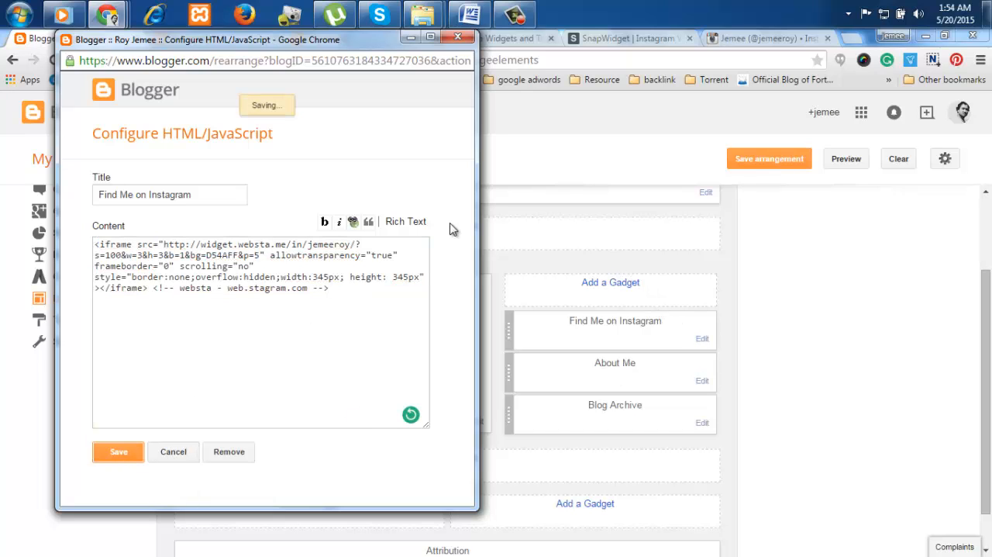
click(118, 451)
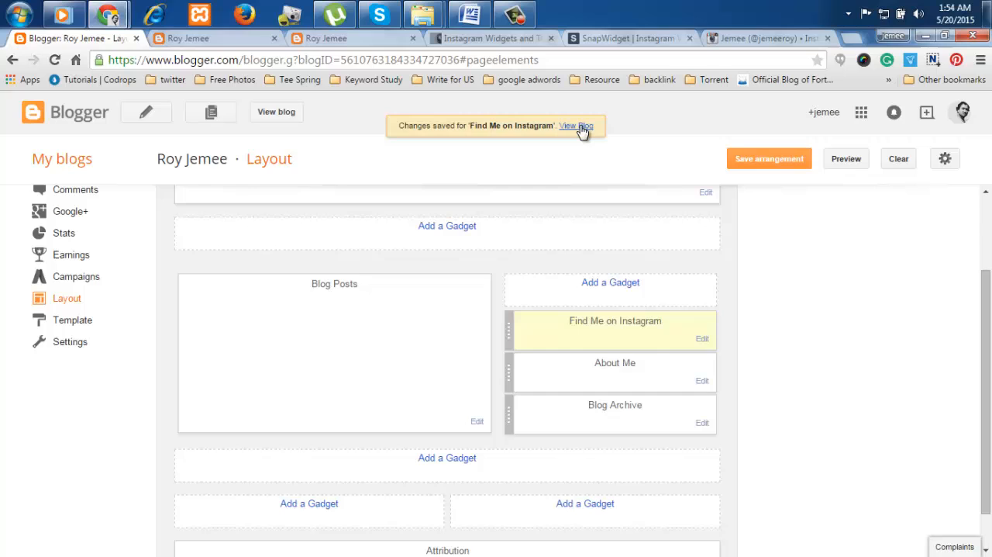
click(578, 124)
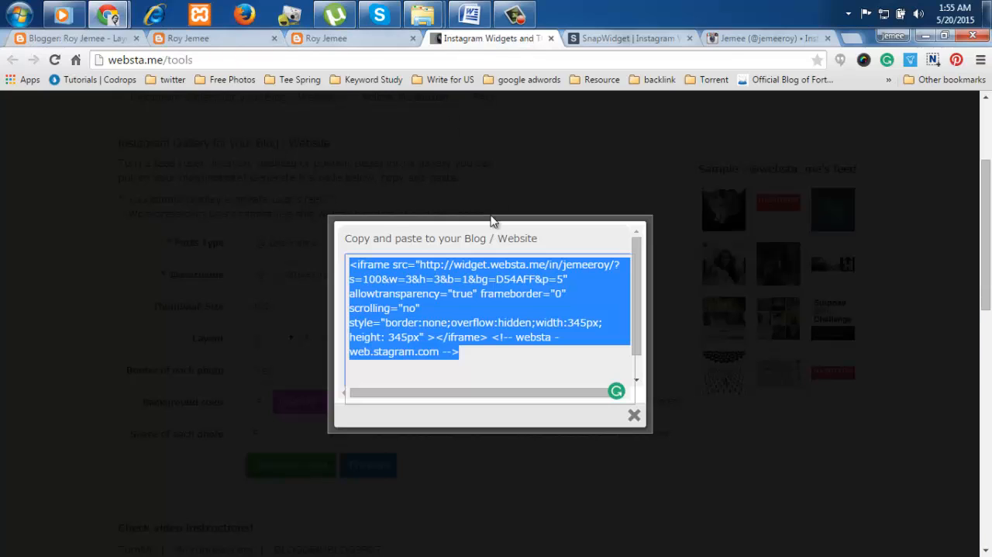
Dismiss the code box and change the websta thumbnail size to 70 px.
click(633, 416)
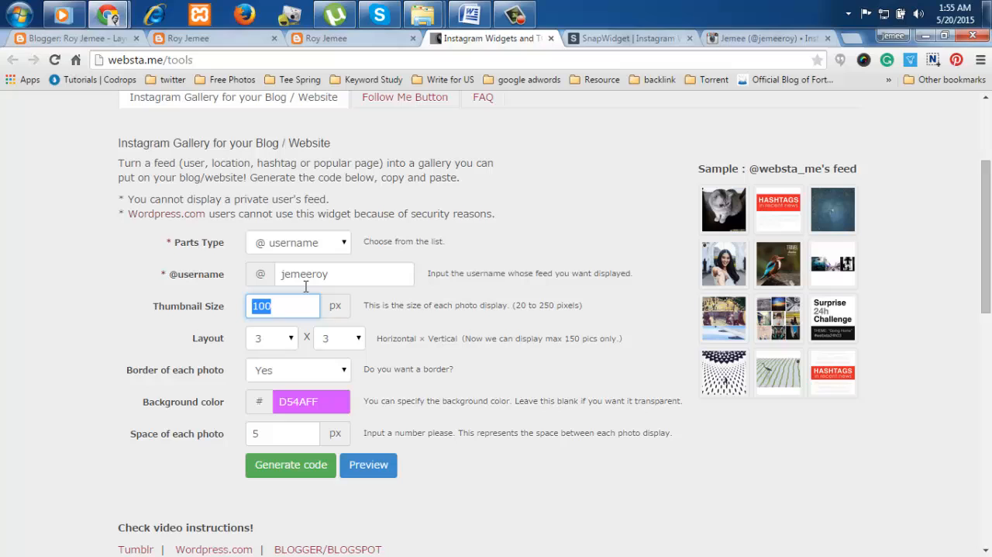
text(70)
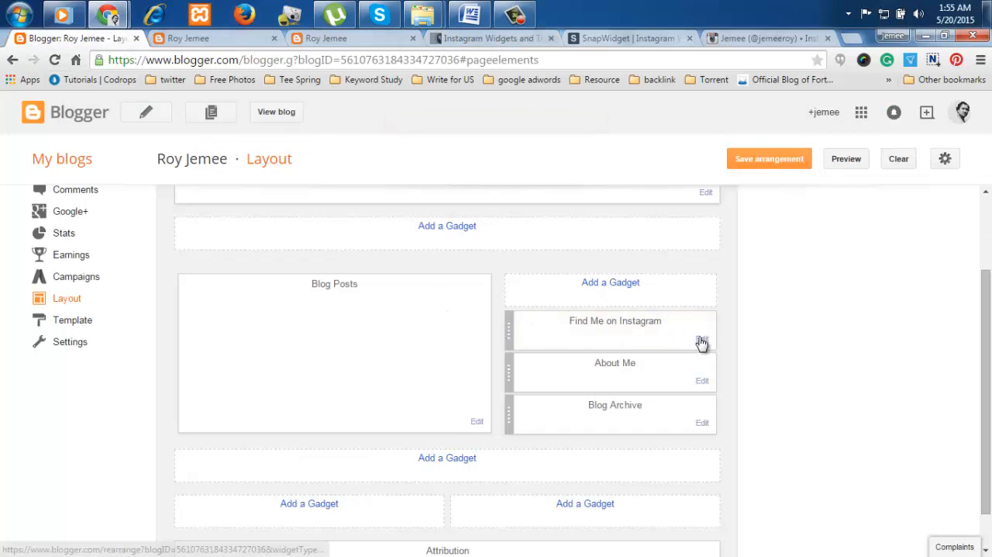
Save the gadget with the 70 px code and check the compact 3×3 grid on the live blog.
click(701, 341)
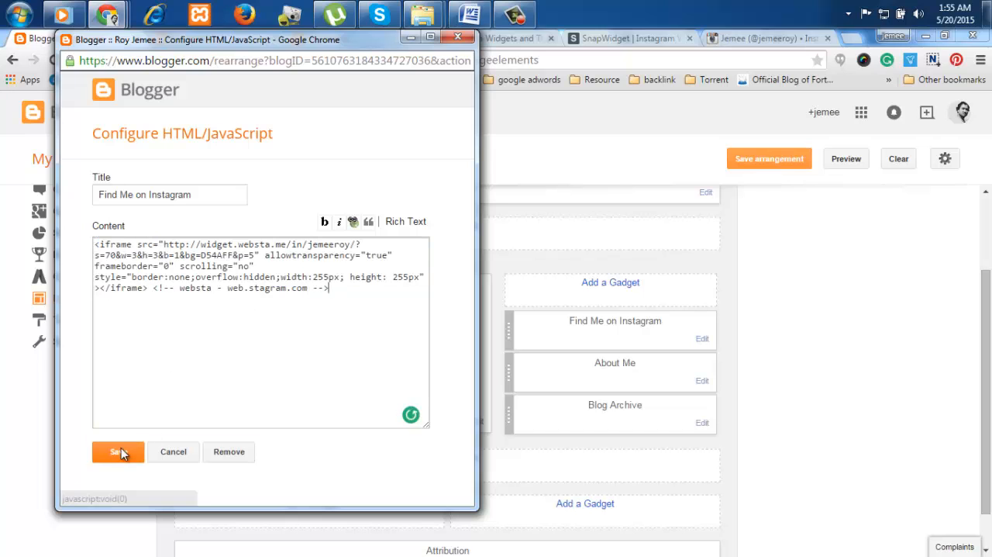
click(117, 452)
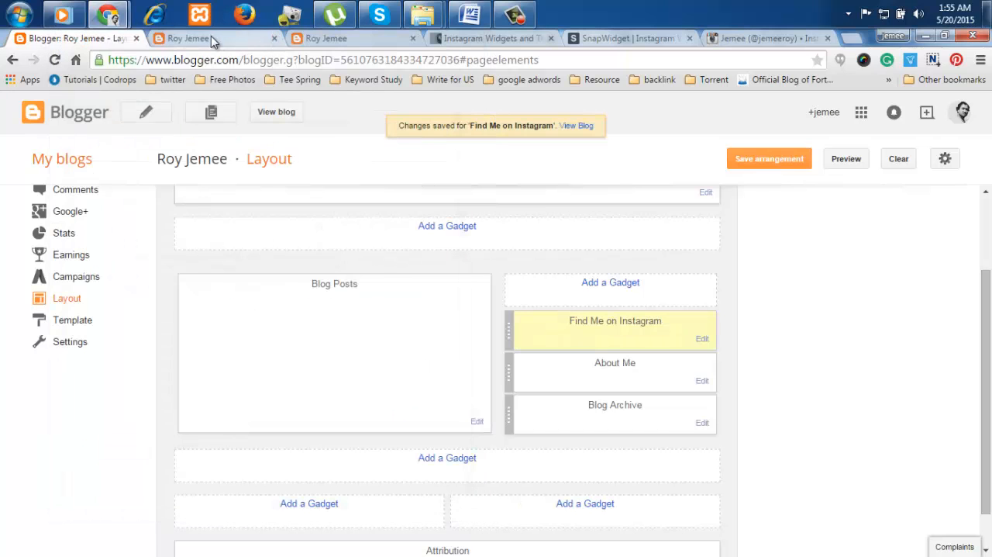
click(209, 37)
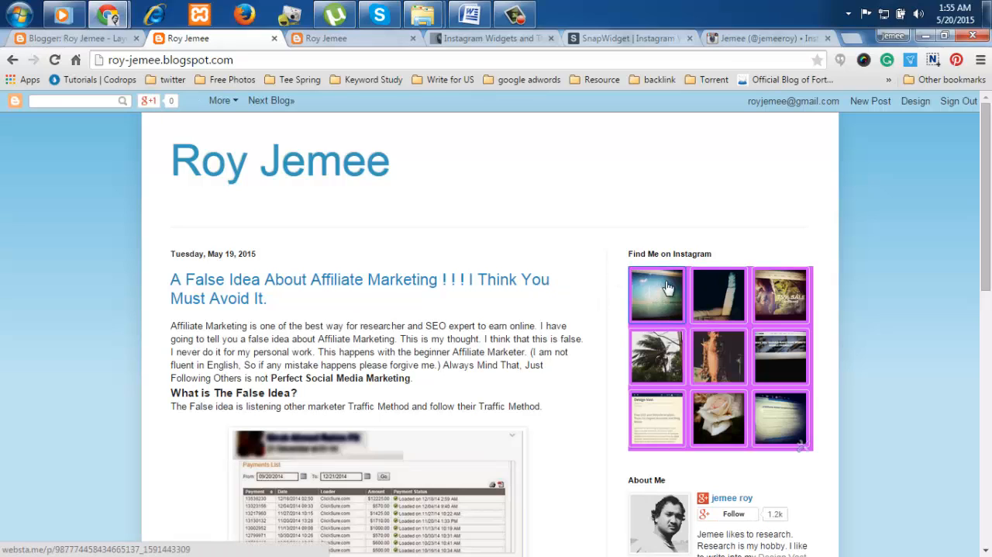
mouse_move(617, 344)
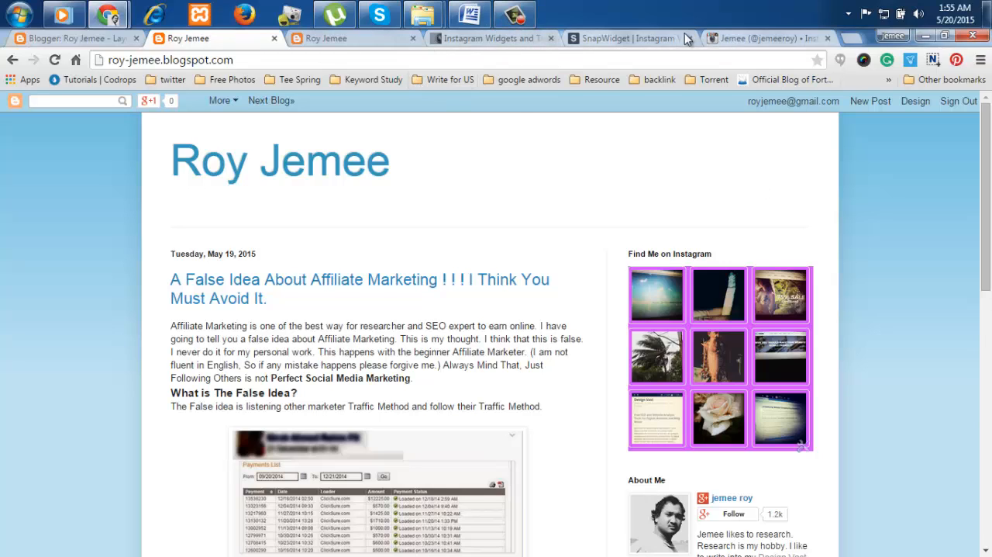
Start a free SnapWidget widget and paste in the Instagram username copied from the page address.
click(628, 37)
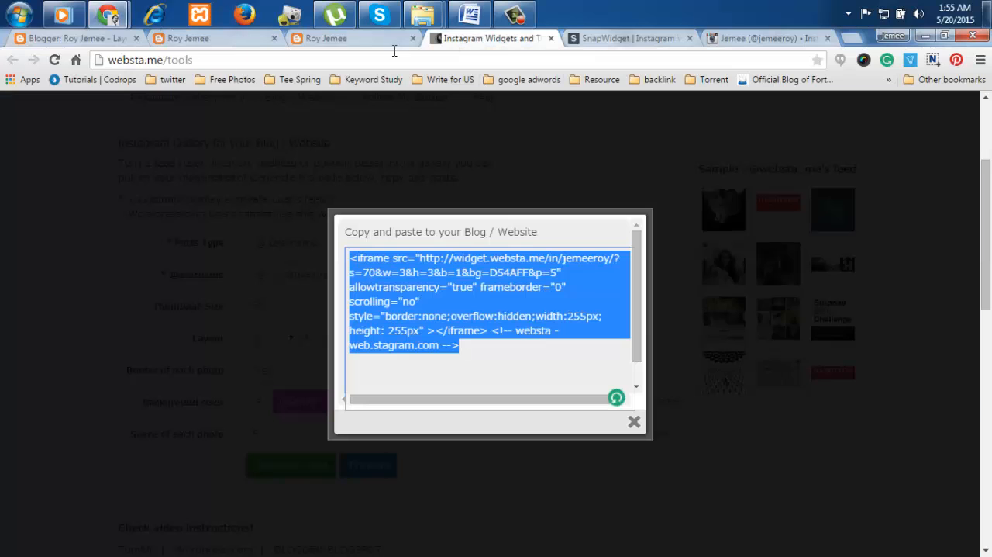
click(633, 422)
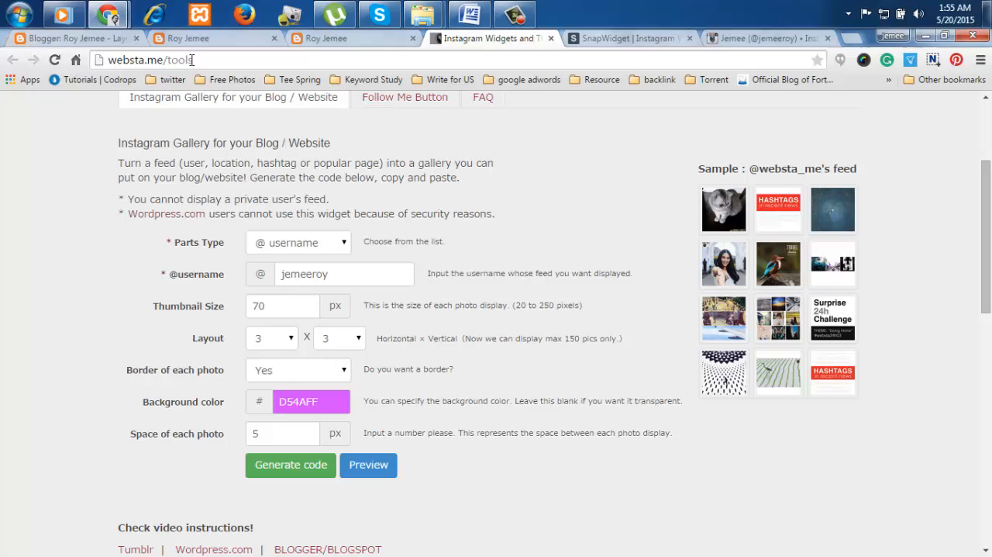
click(628, 37)
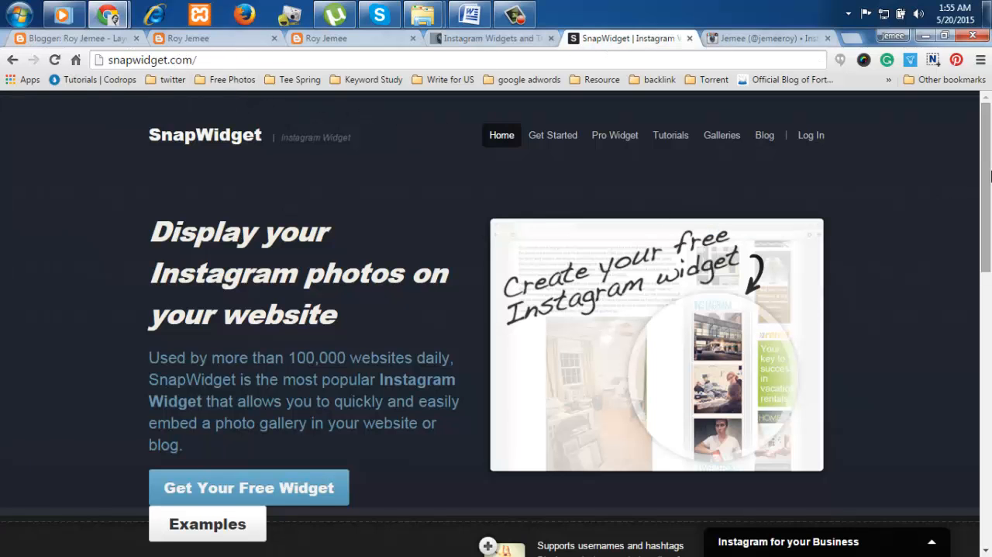
scroll(down, 3)
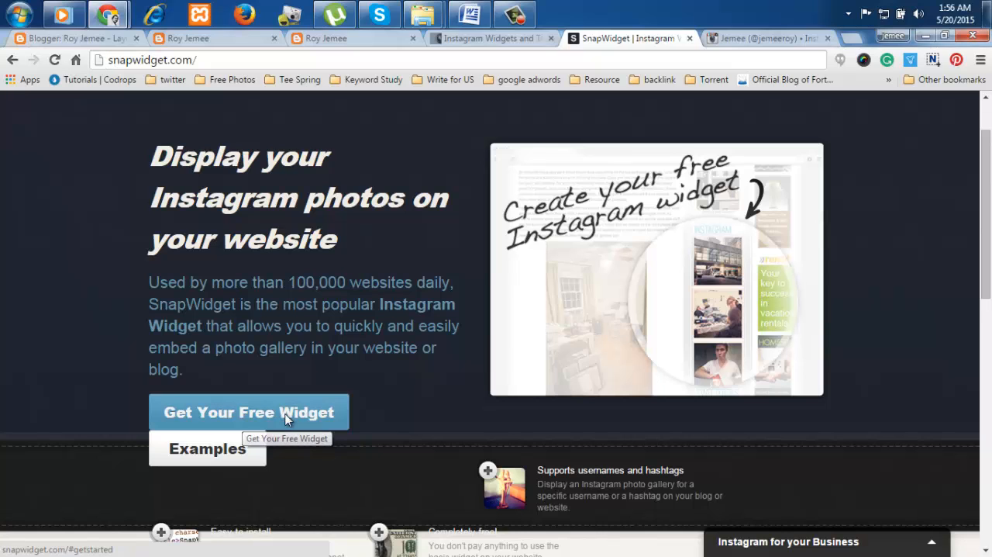
click(248, 413)
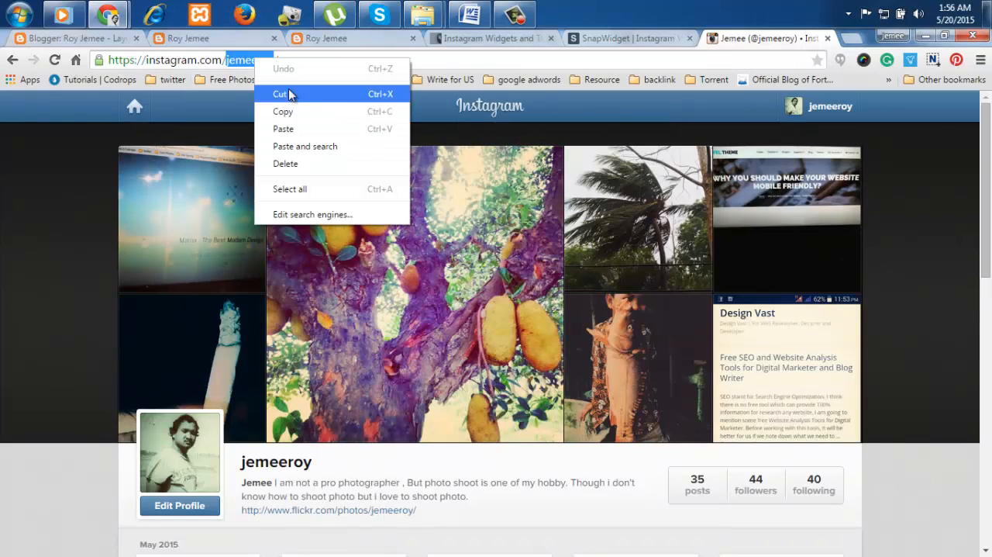
click(628, 38)
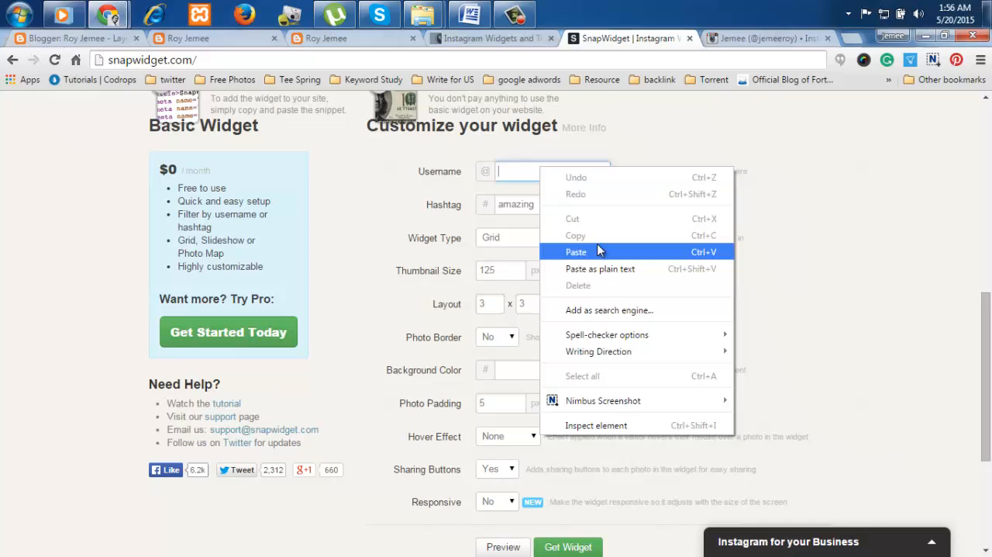
click(577, 251)
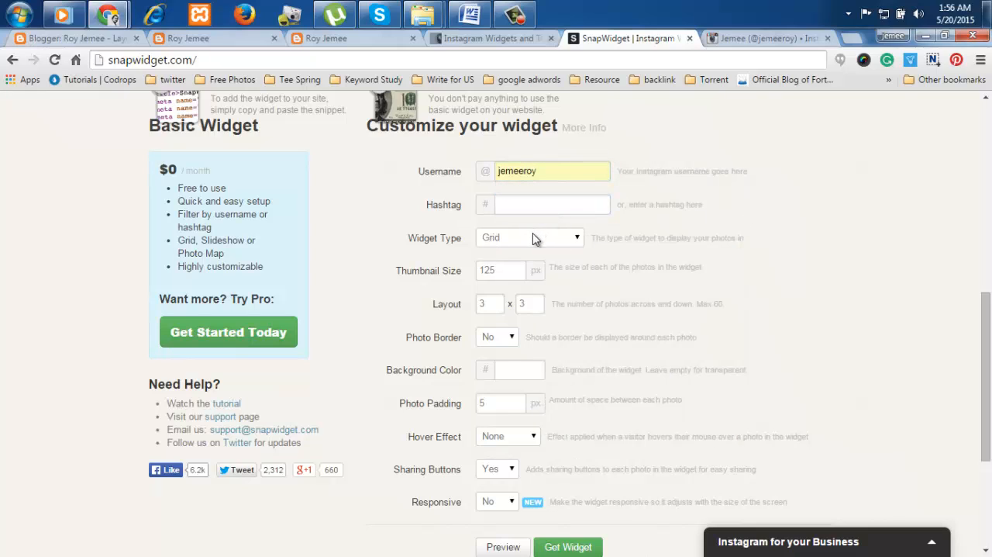
Set 70 px thumbnails, a 3 x 4 layout and photo borders off.
click(499, 270)
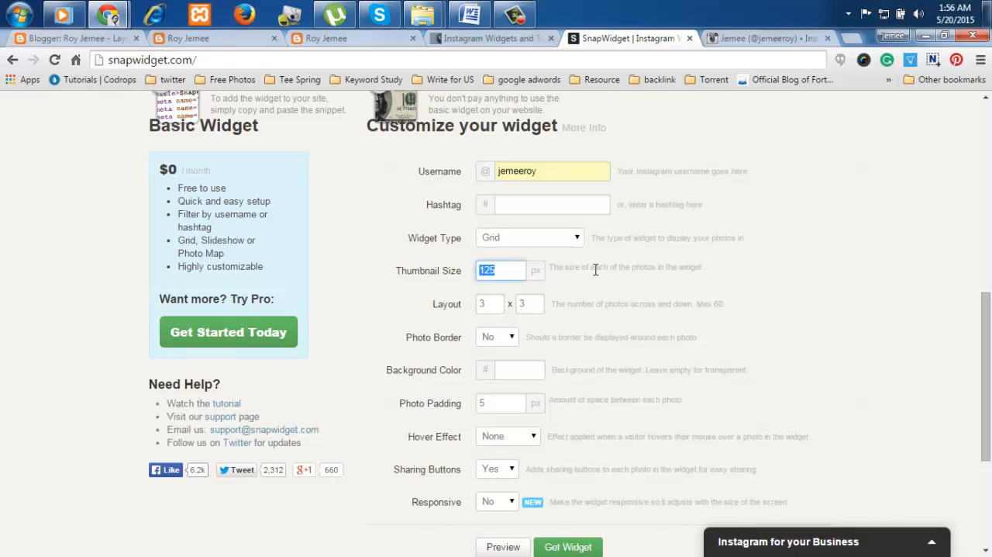
text(70)
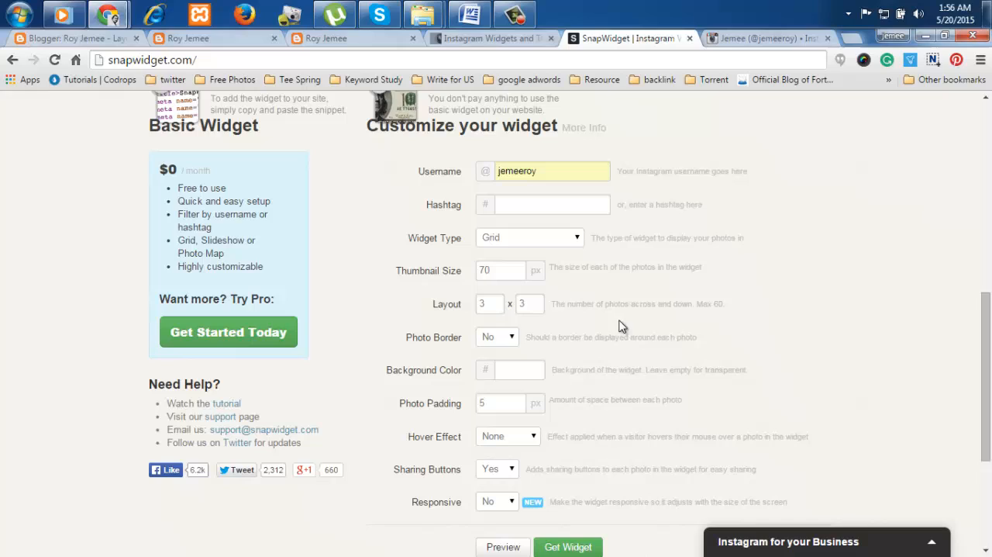
click(531, 304)
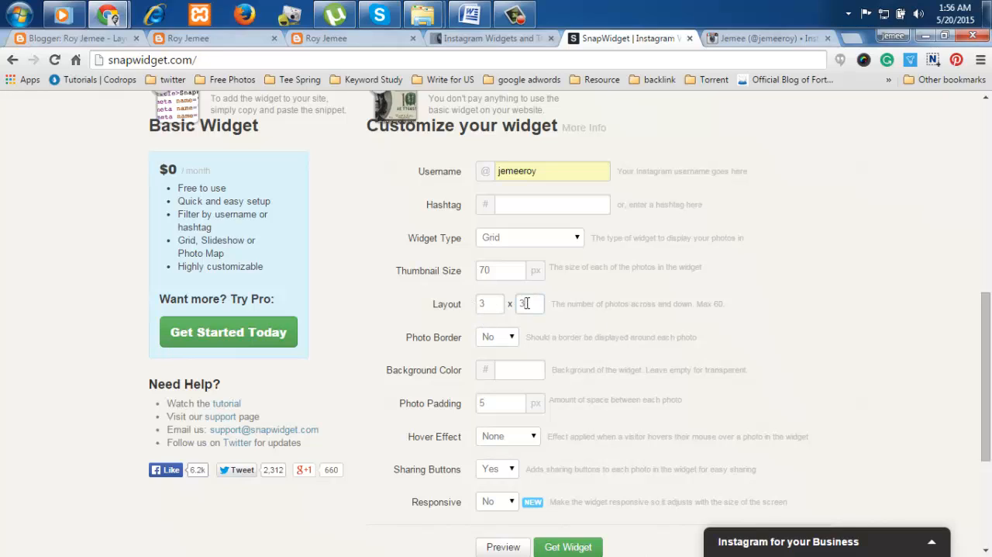
text(4)
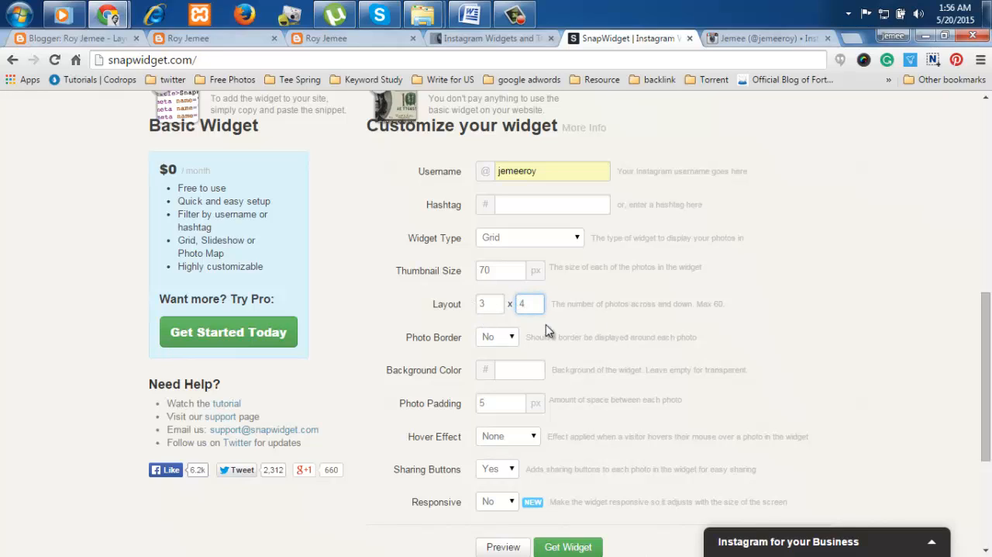
click(496, 337)
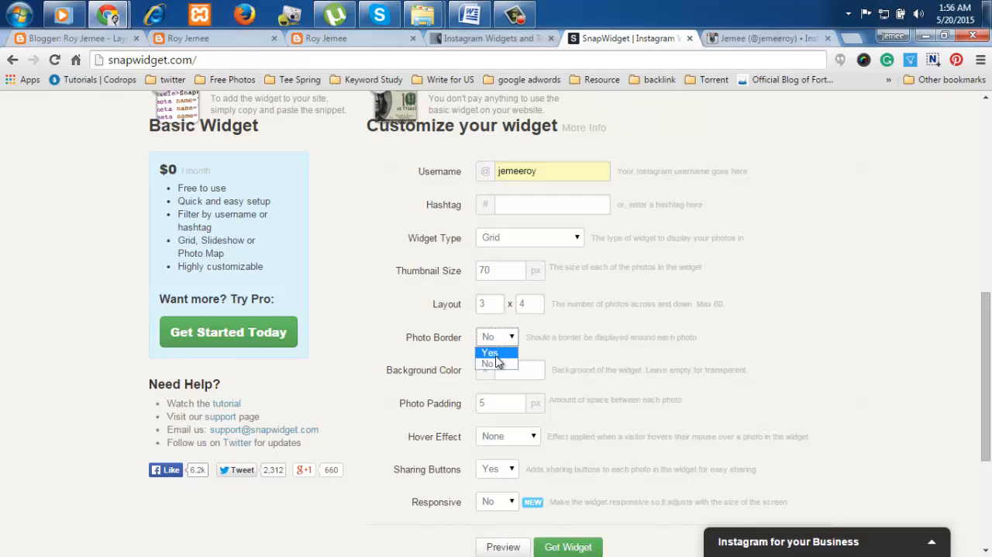
click(519, 369)
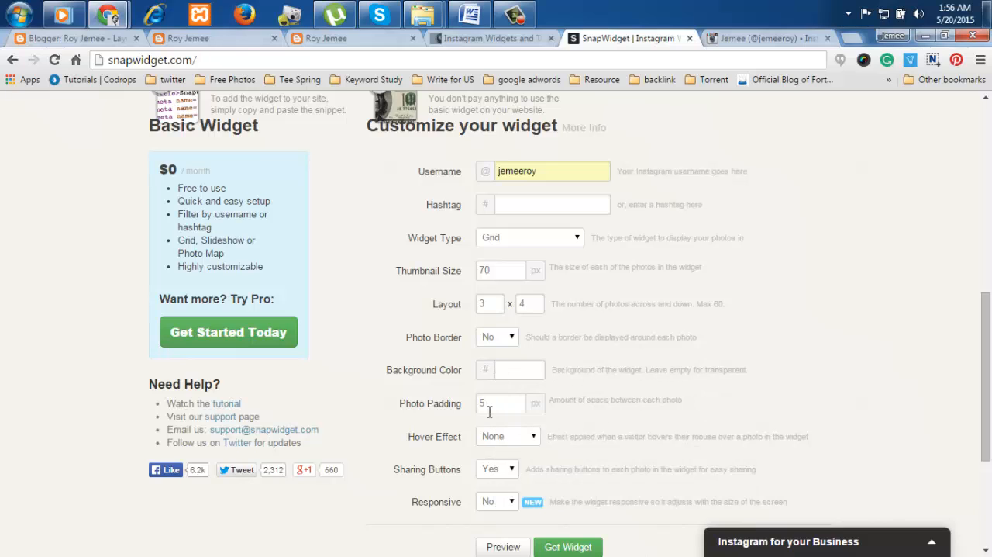
Make the widget responsive, generate its embed code and copy it for the blog.
scroll(down, 3)
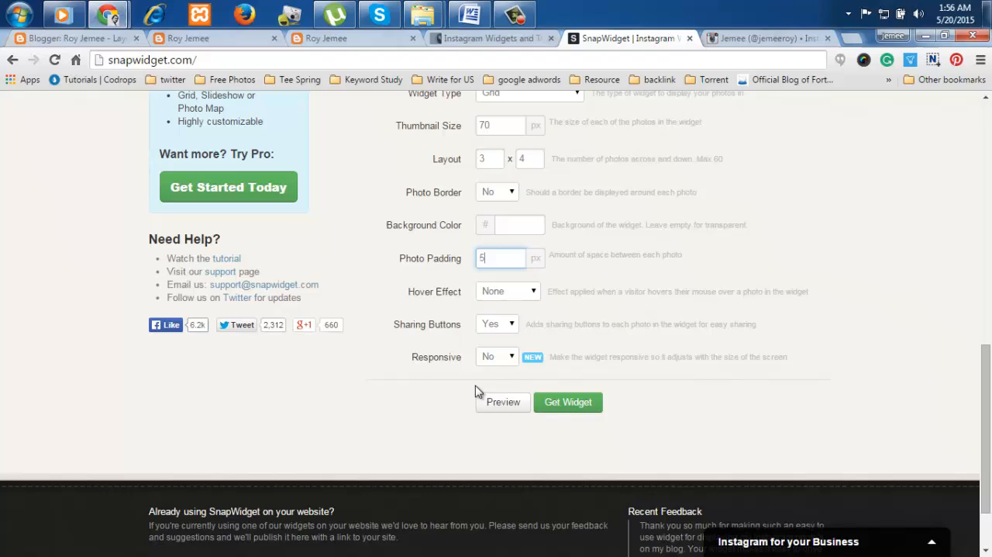
click(497, 357)
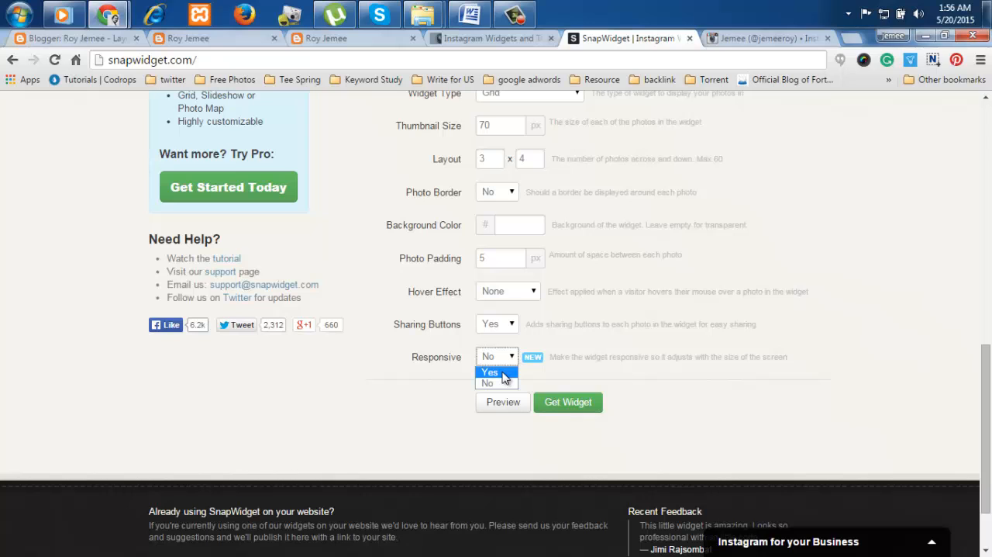
click(490, 372)
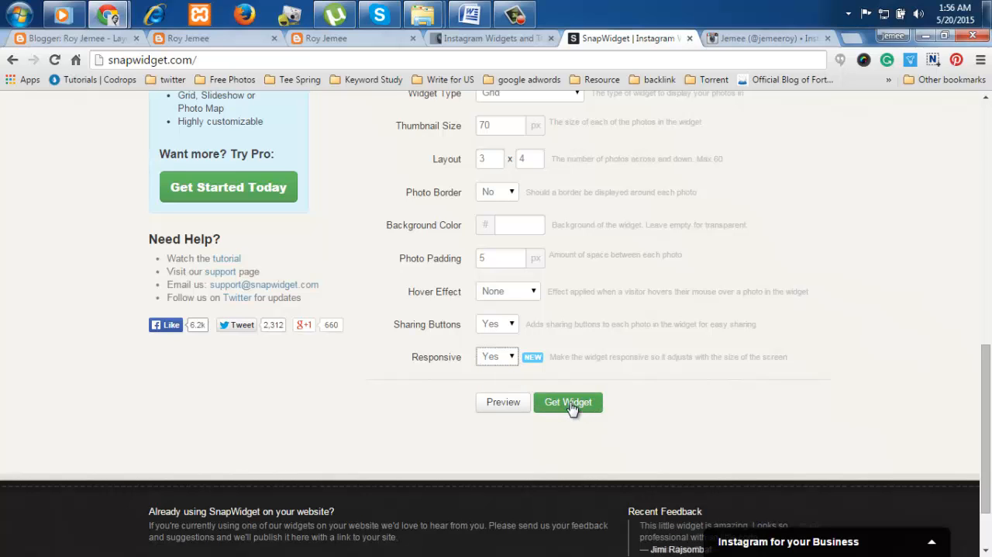
click(568, 402)
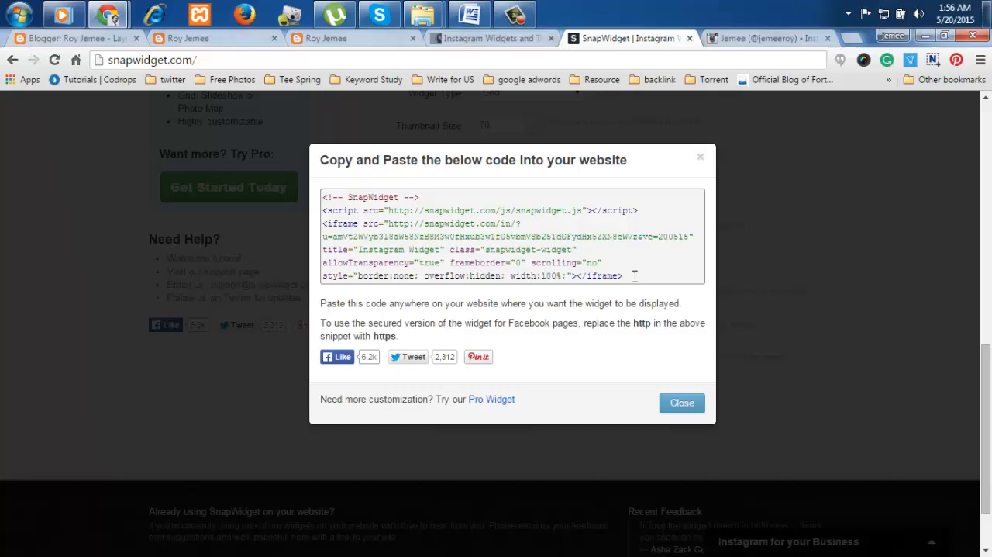
right_click(511, 236)
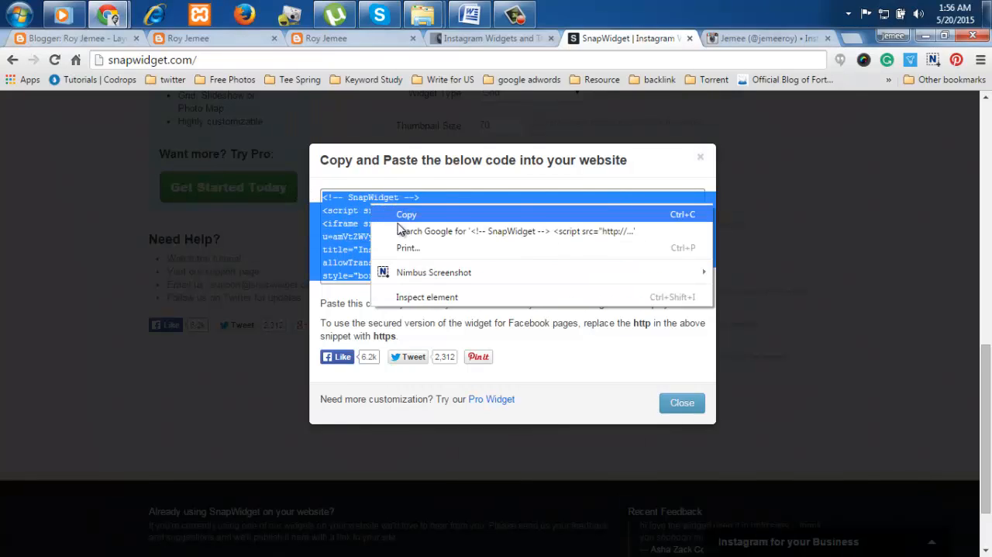
click(74, 38)
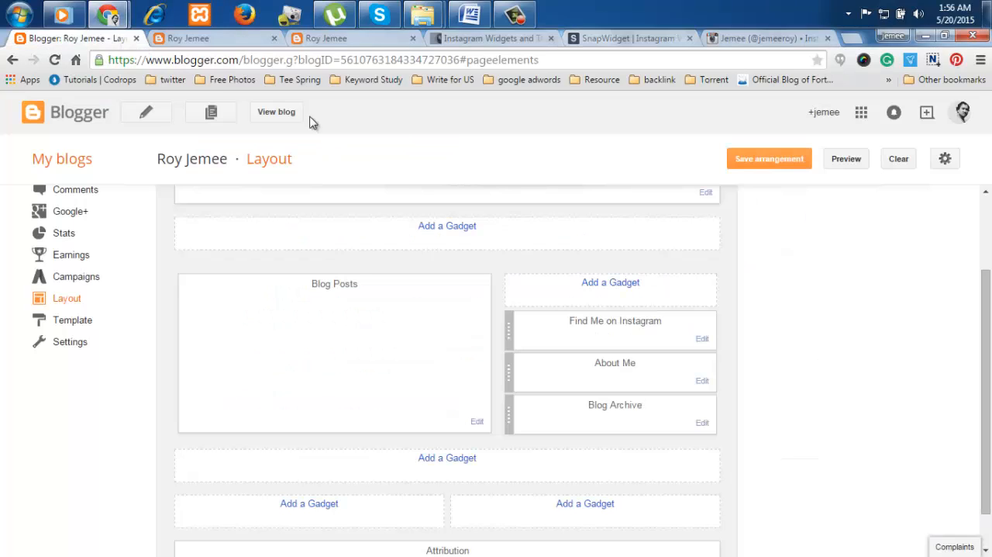
Add an HTML/JavaScript gadget holding the SnapWidget embed code and save the sidebar arrangement.
click(276, 112)
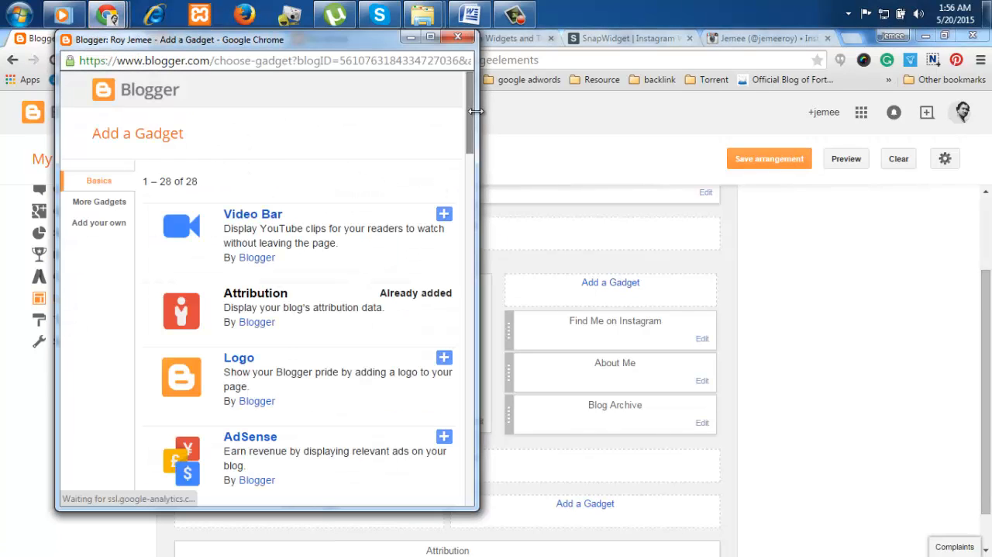
scroll(down, 3)
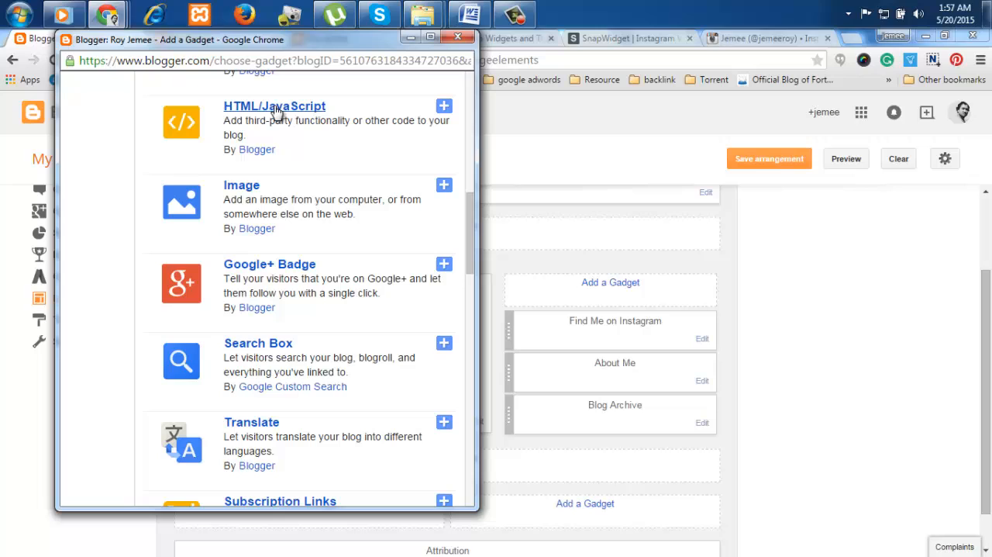
click(443, 106)
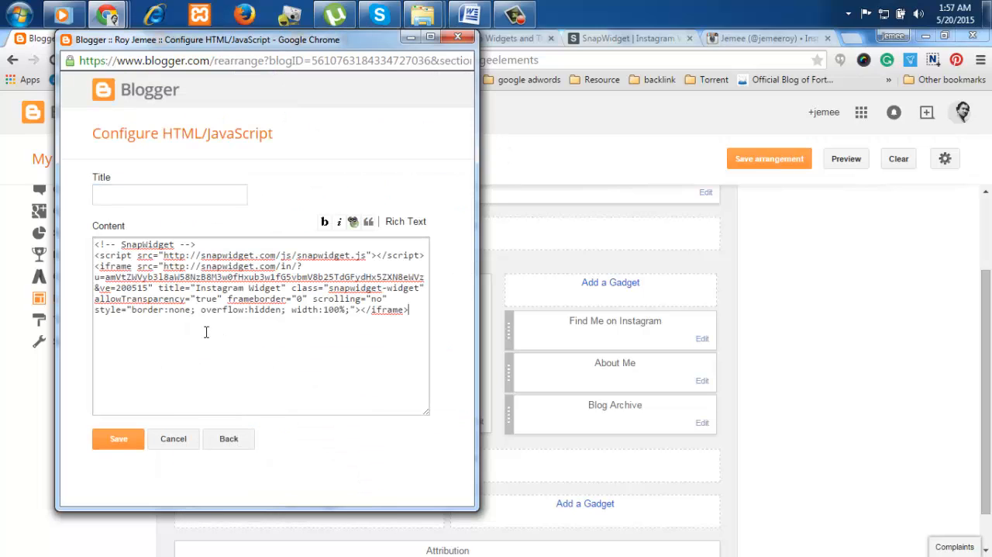
click(118, 438)
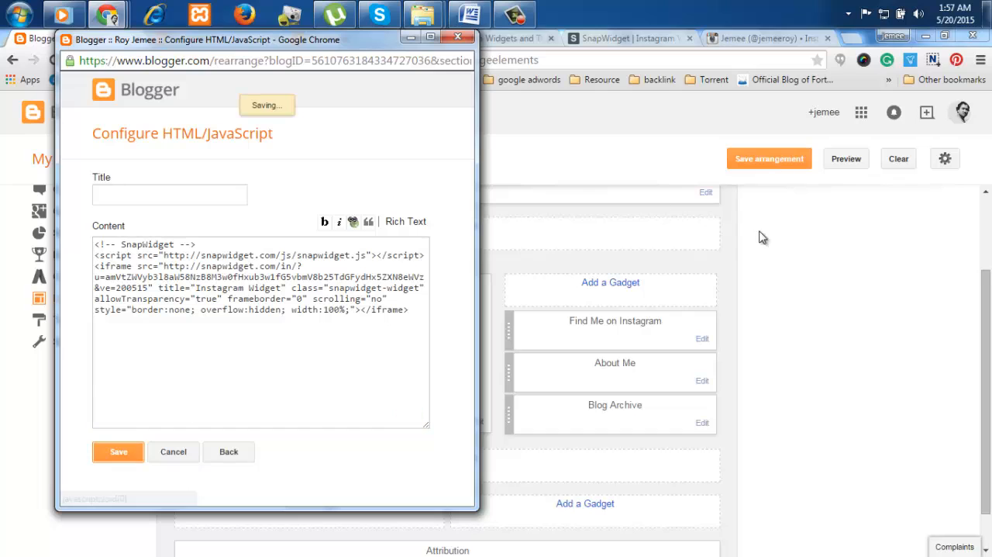
click(118, 451)
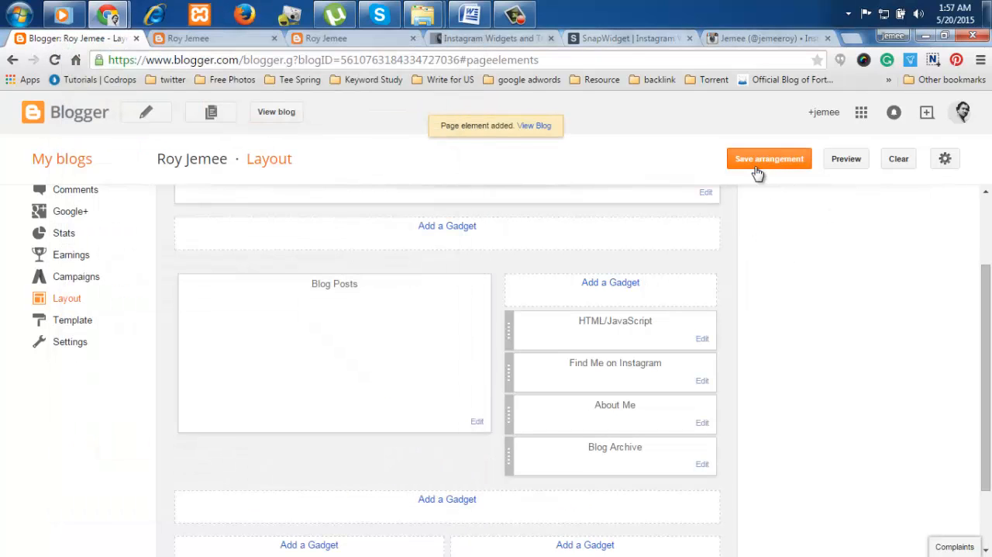
click(769, 158)
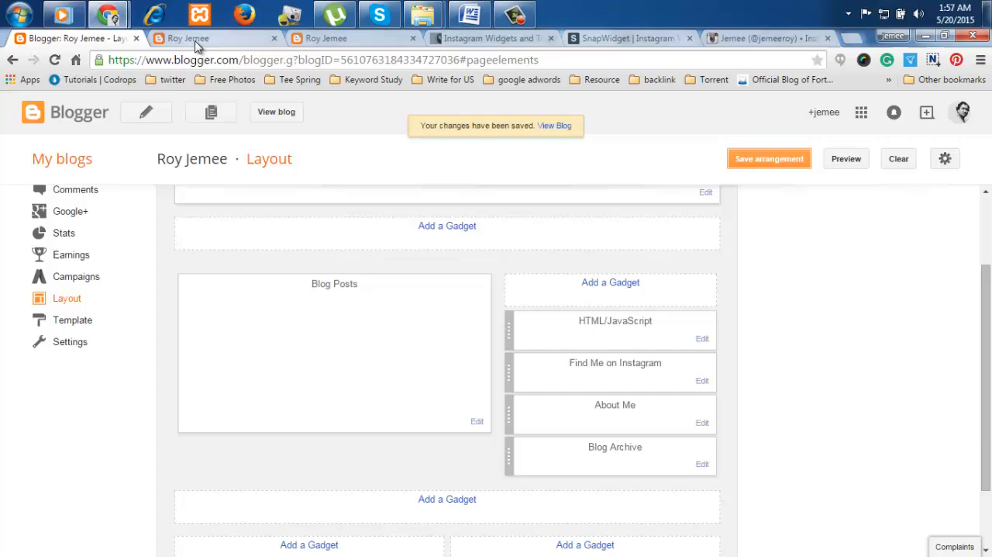
Revisit the blog and SnapWidget tabs, then return to the websta.me gallery generator page.
click(214, 37)
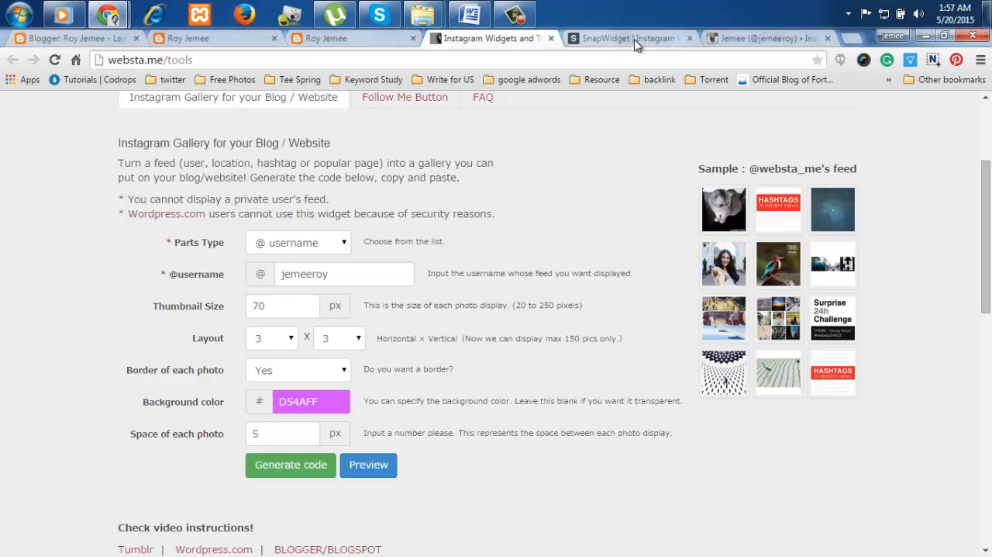
click(628, 37)
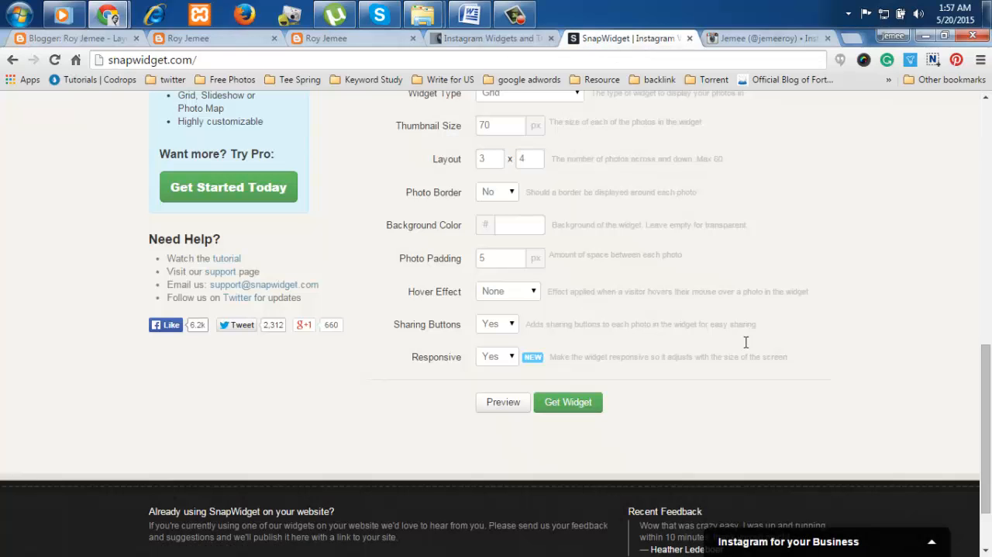
click(493, 37)
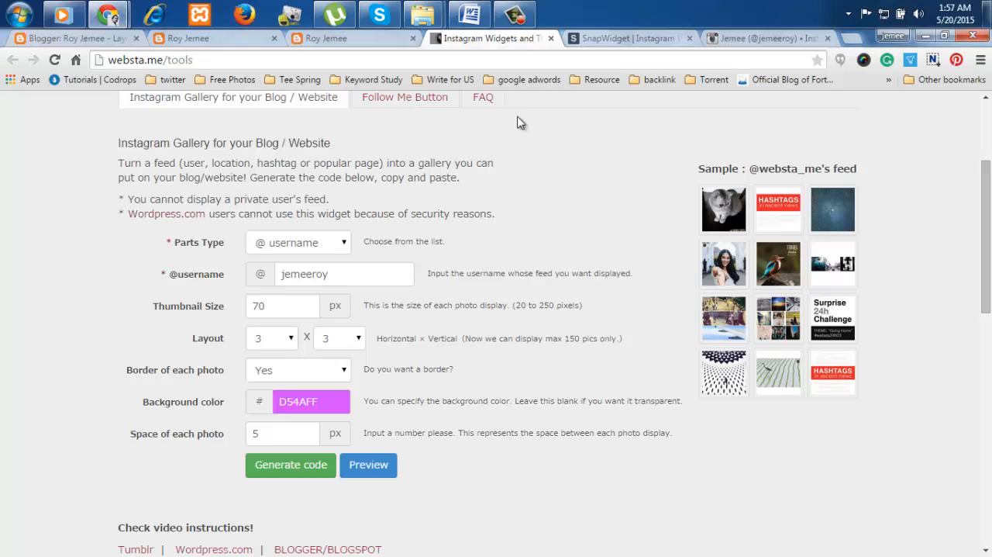
mouse_move(605, 158)
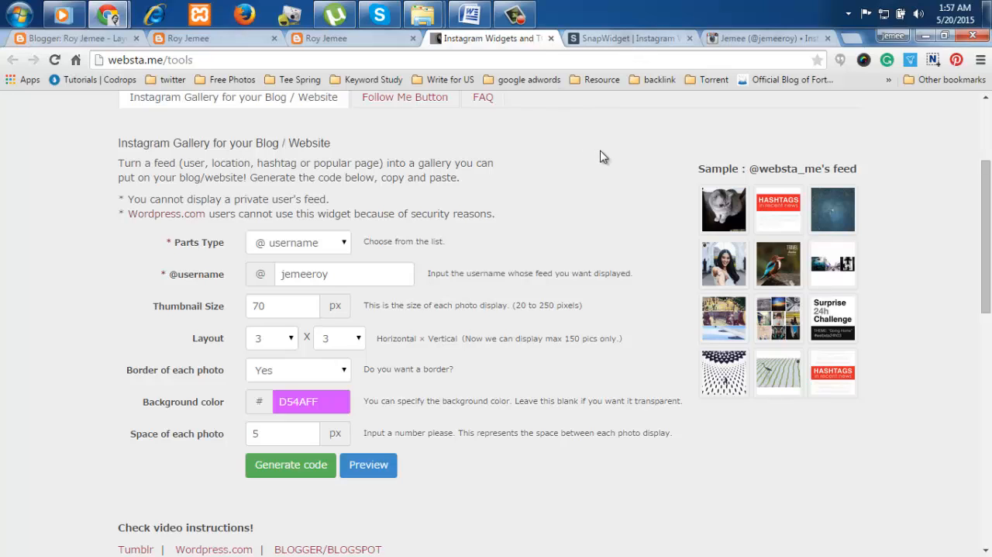